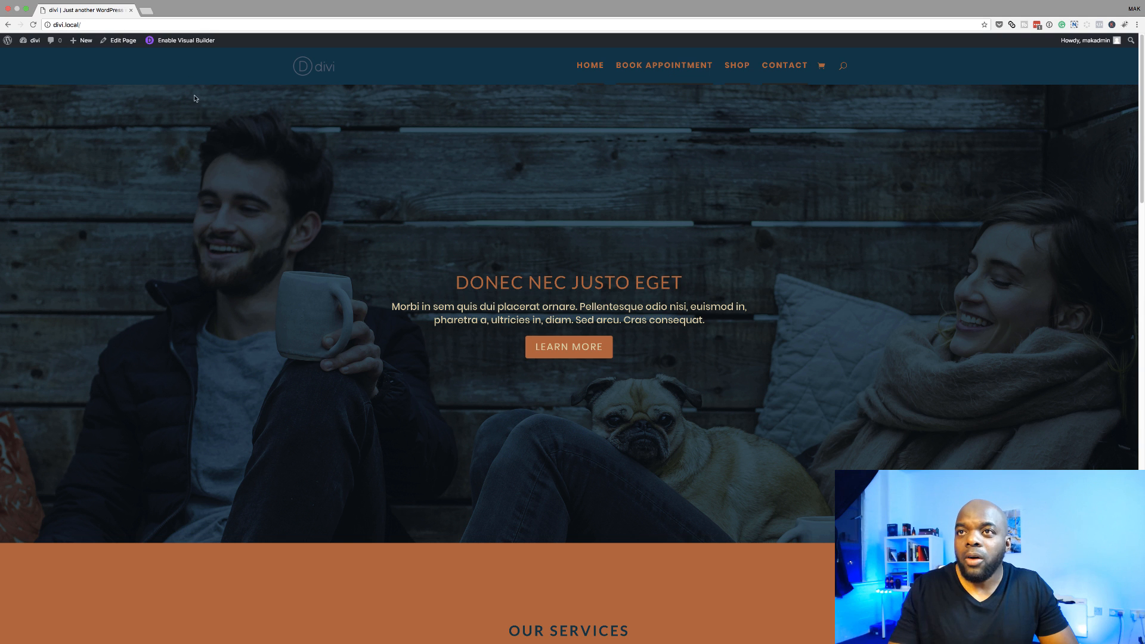
mouse_move(190, 58)
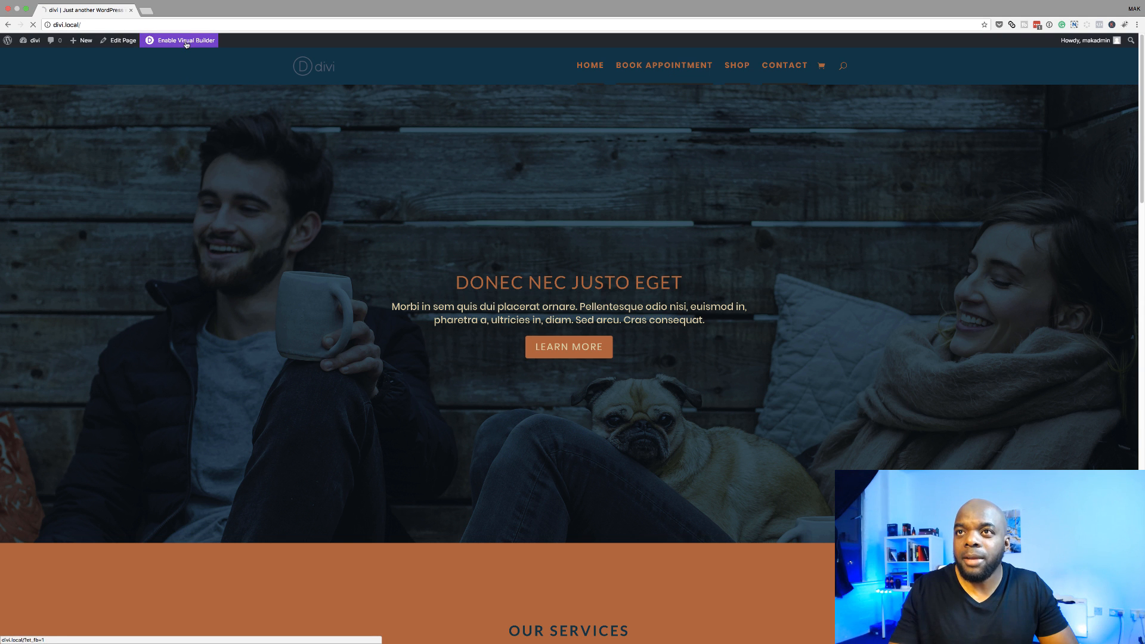
Enable the Visual Builder on the home page and view the 11 saved library layouts
click(185, 40)
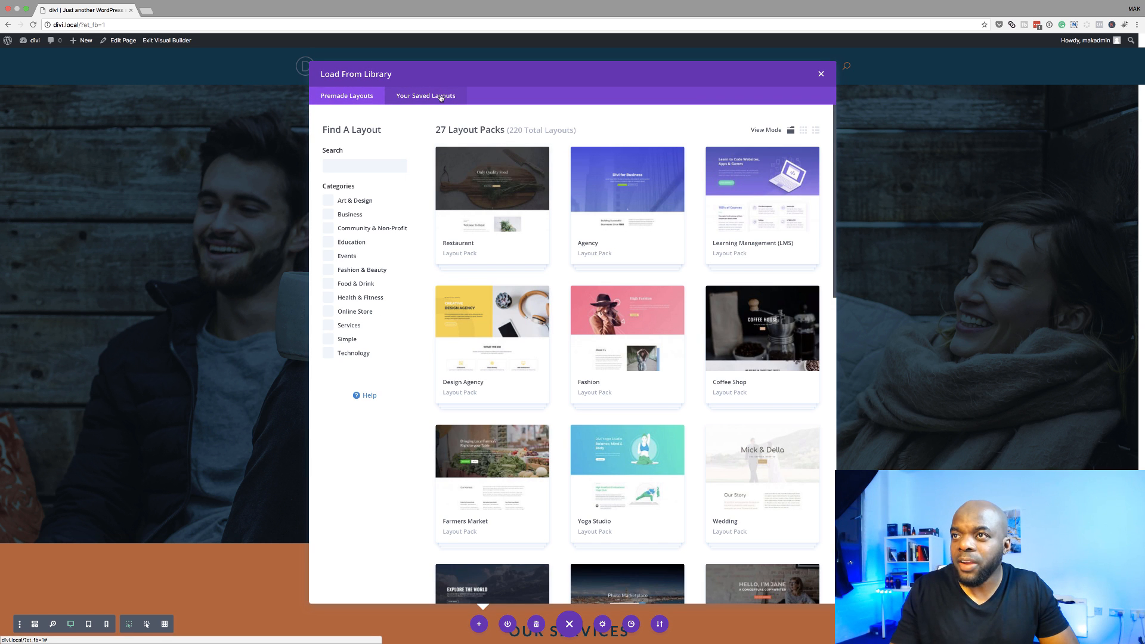
click(425, 95)
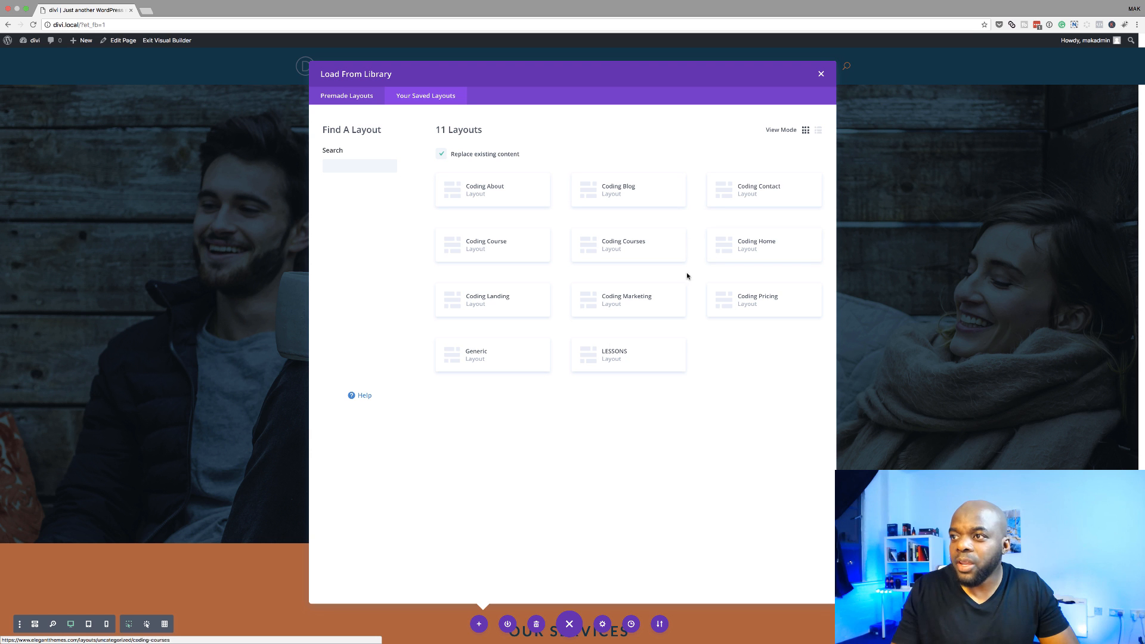
mouse_move(688, 109)
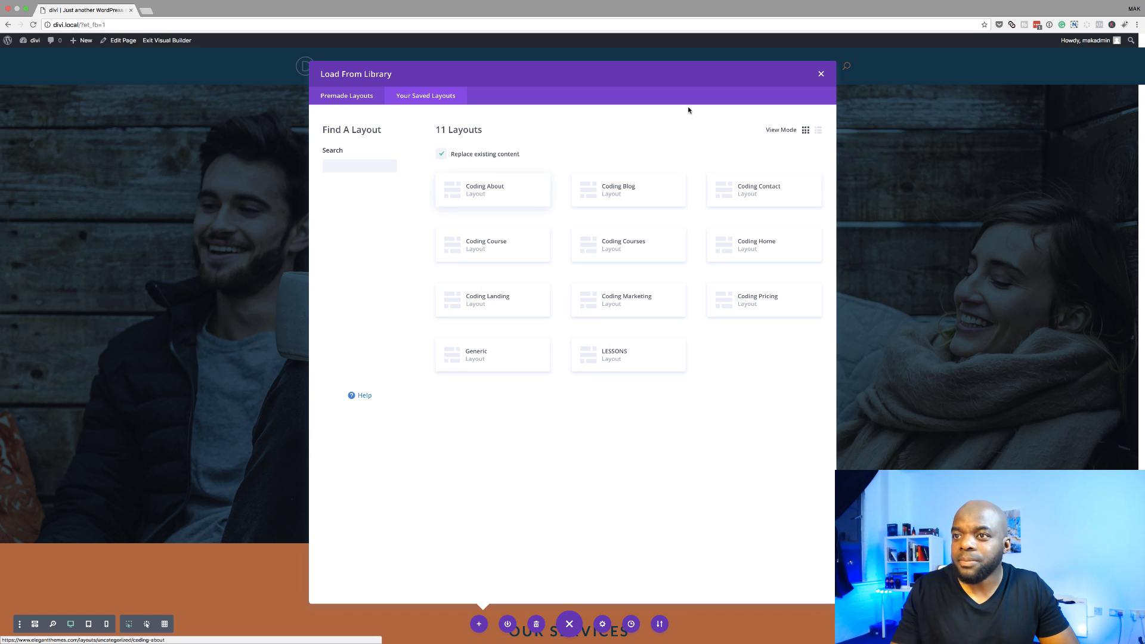
Close the library and export the home layout via Portability as 'Mak Home Layout'
click(820, 74)
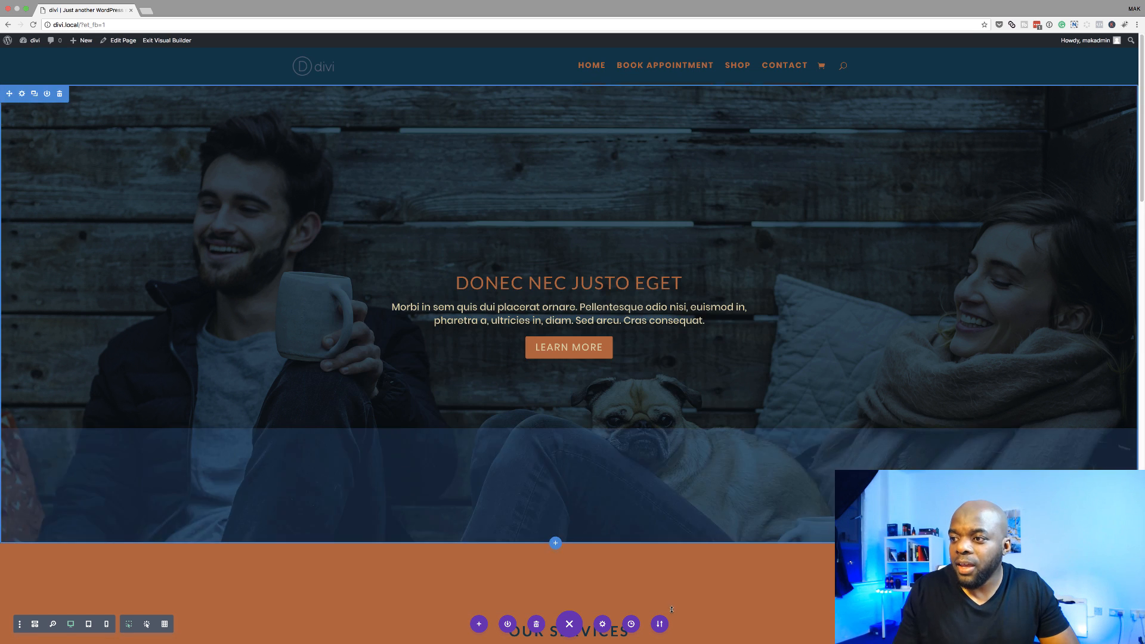
mouse_move(658, 624)
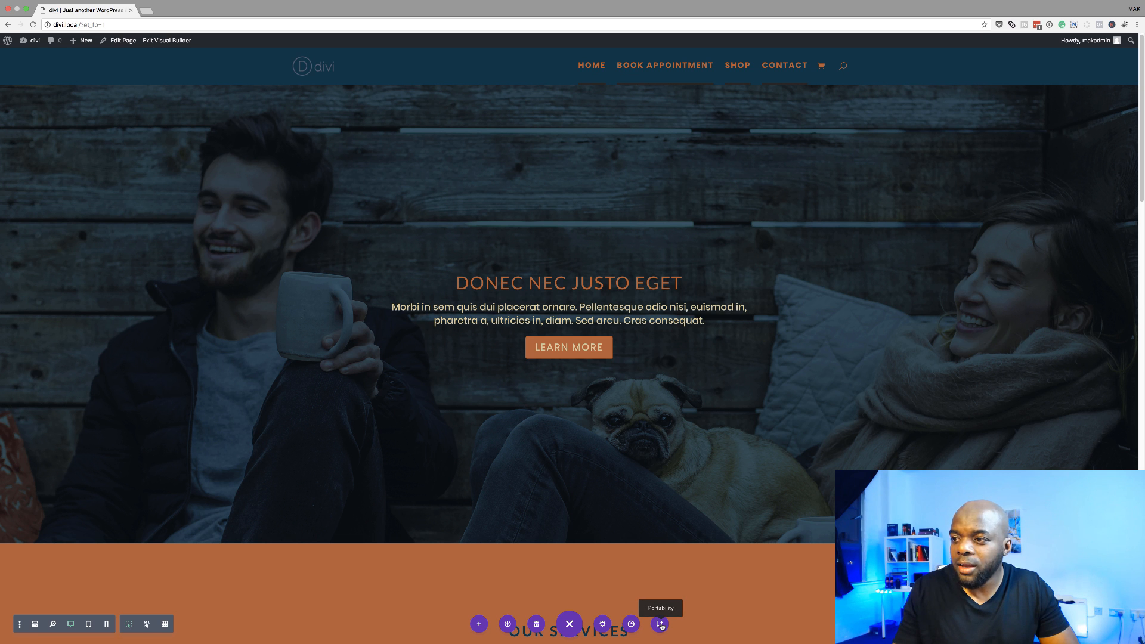
click(658, 624)
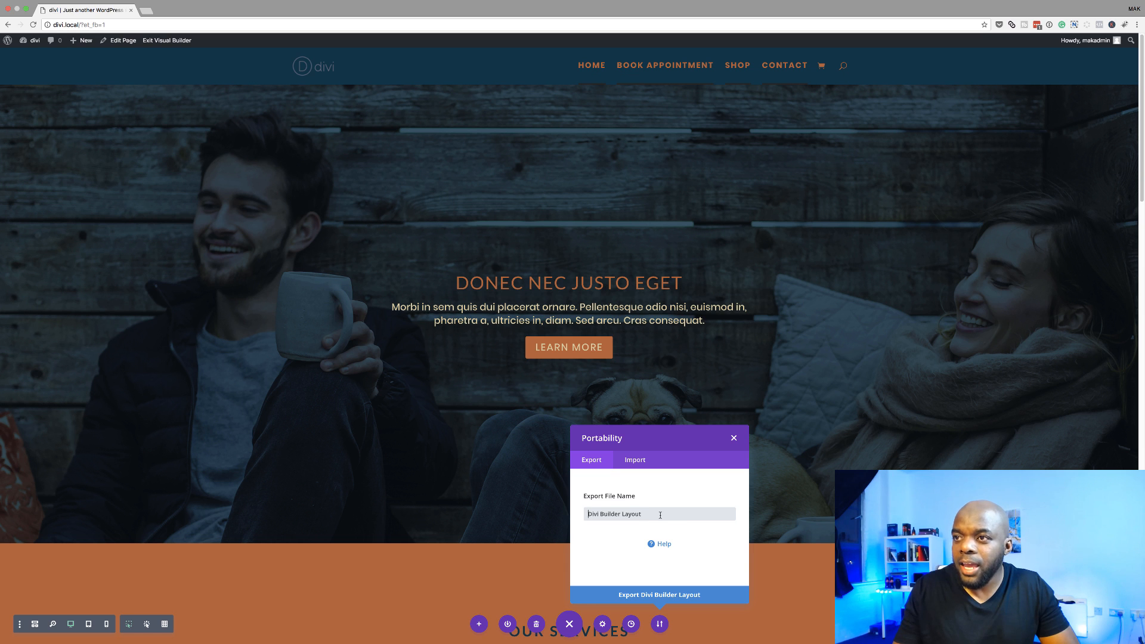
text(Mak h)
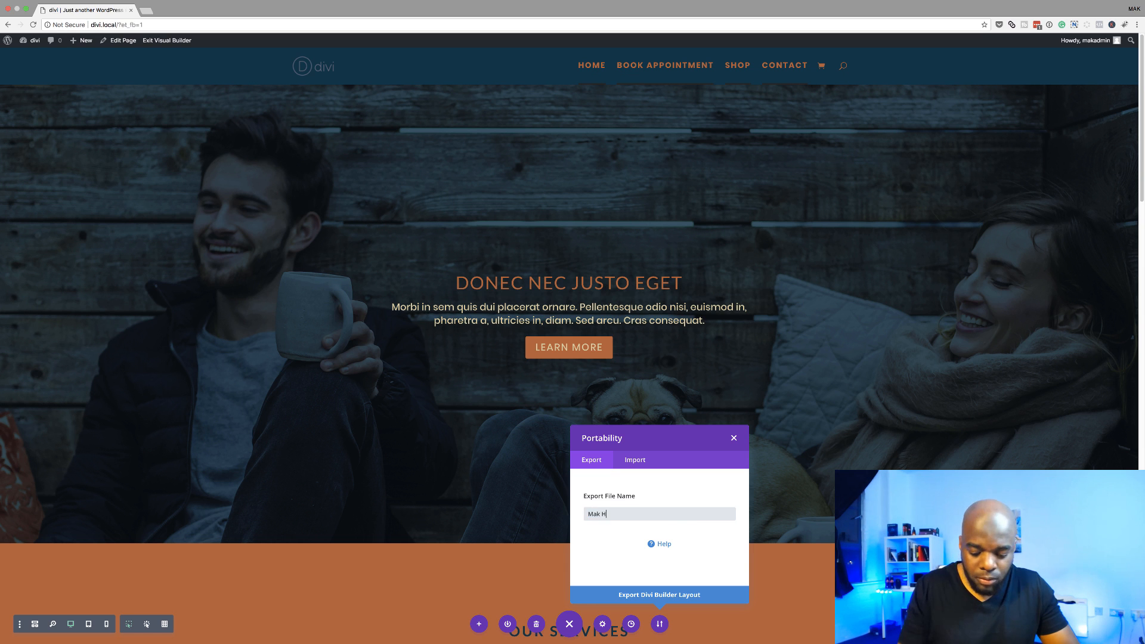
text(ome Layout)
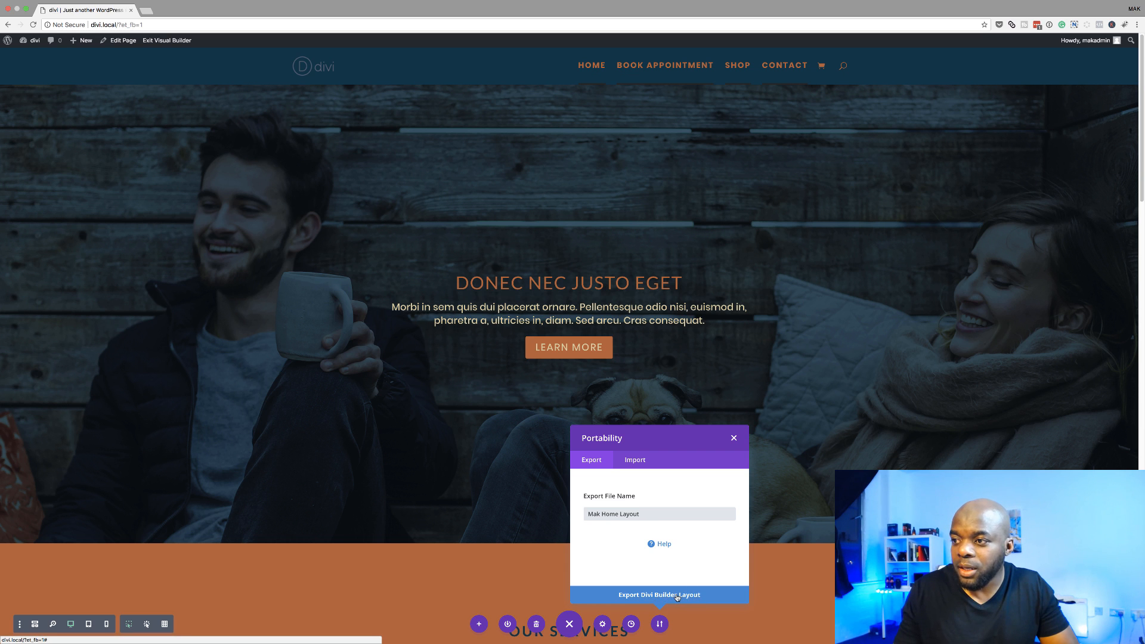
click(658, 595)
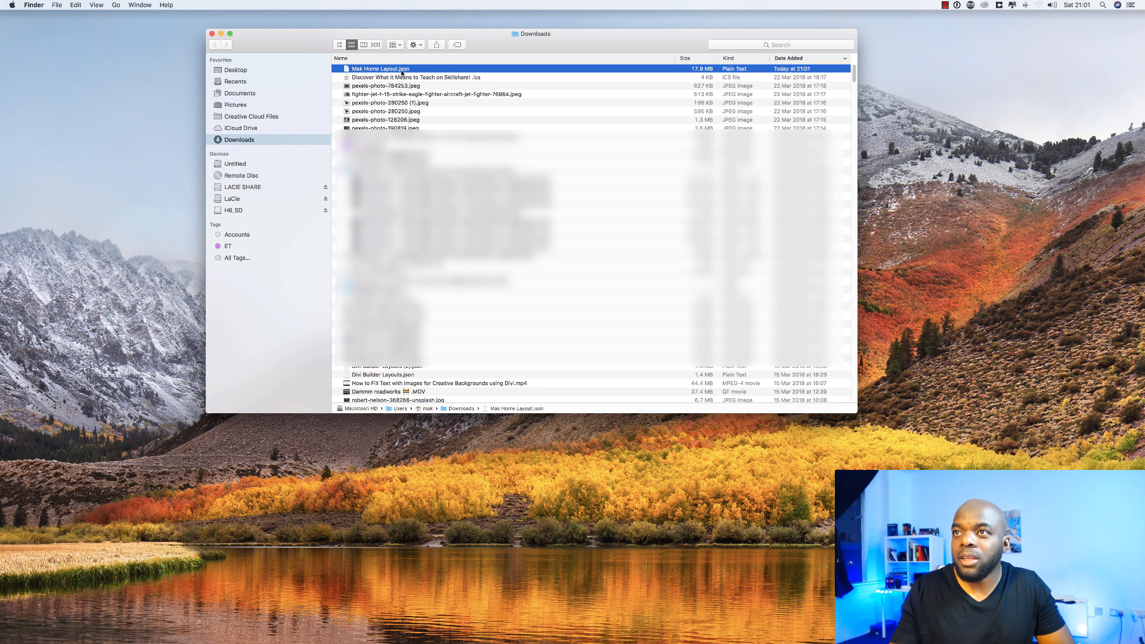
mouse_move(414, 71)
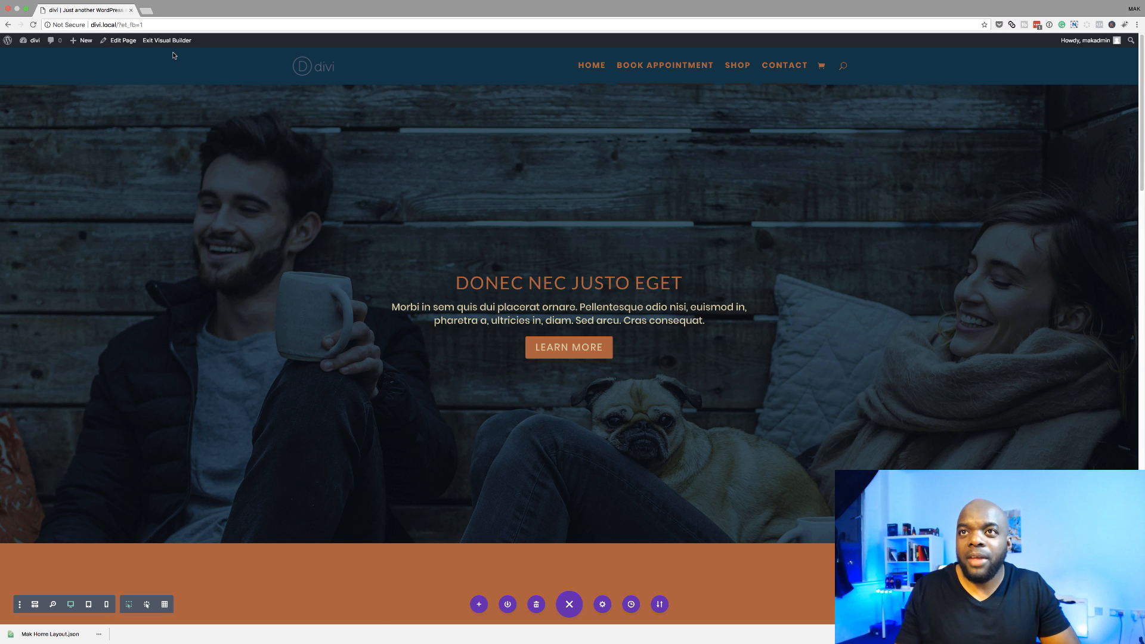
mouse_move(124, 51)
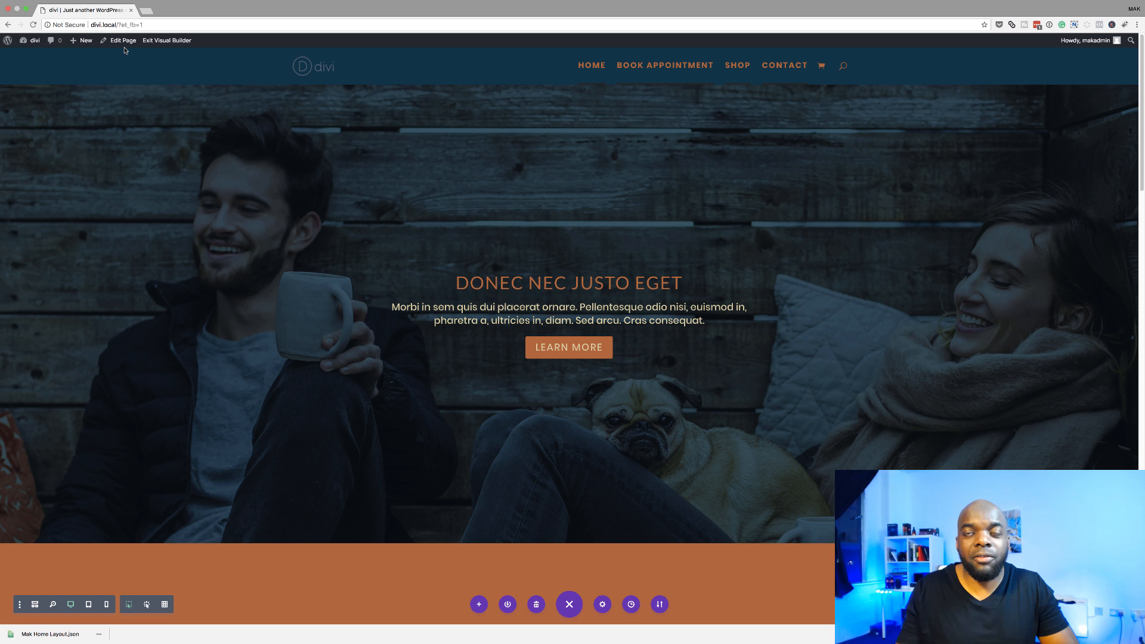
mouse_move(33, 40)
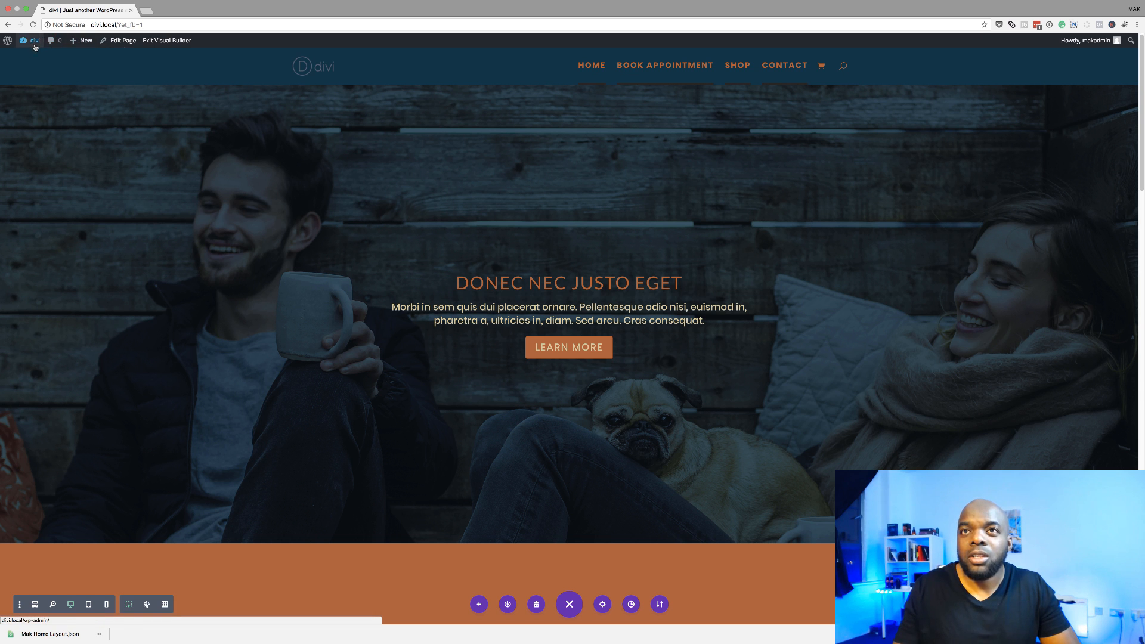
Go to the WordPress Dashboard through the site name menu in the admin bar
click(33, 40)
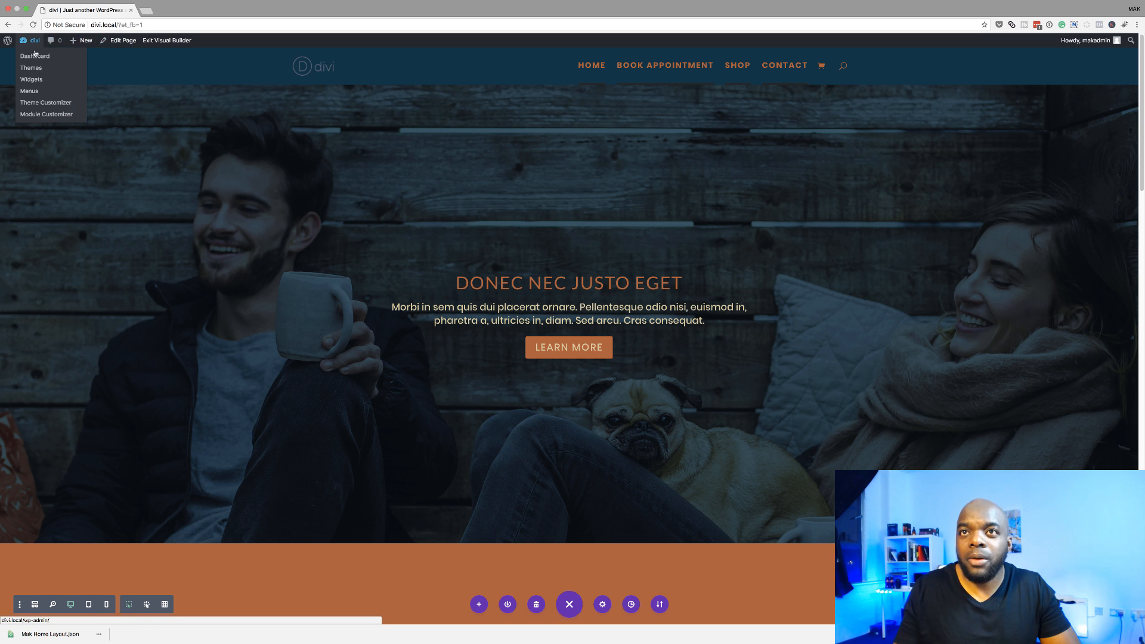
click(35, 56)
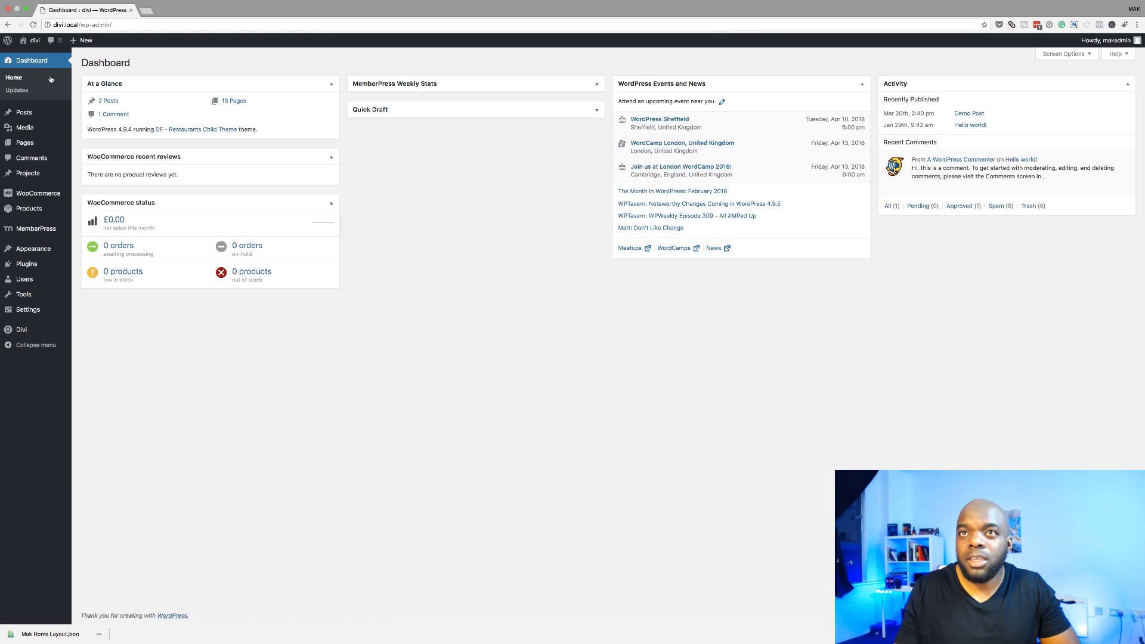
mouse_move(44, 187)
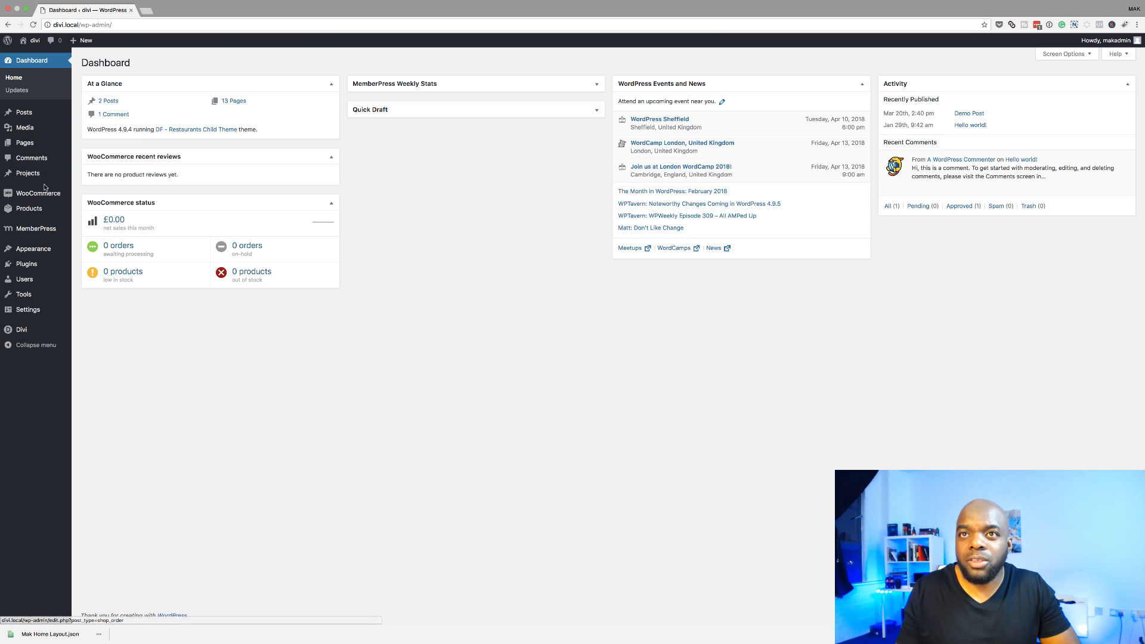
Add a new page titled 'Mak Layout' and open it in Divi's visual builder
click(24, 111)
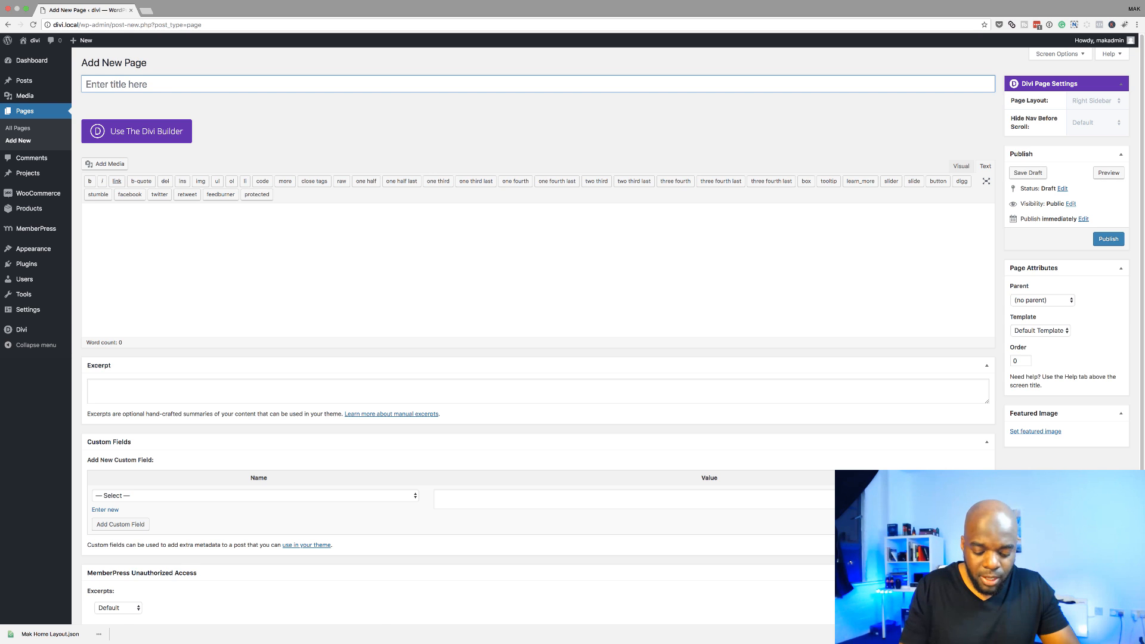
click(136, 130)
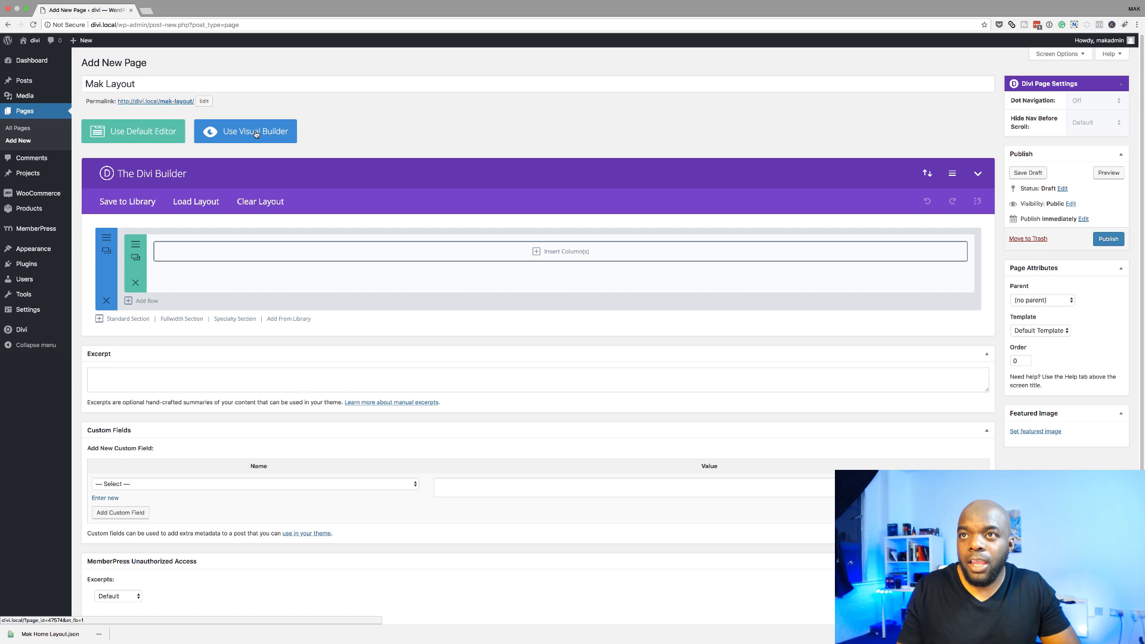
click(254, 130)
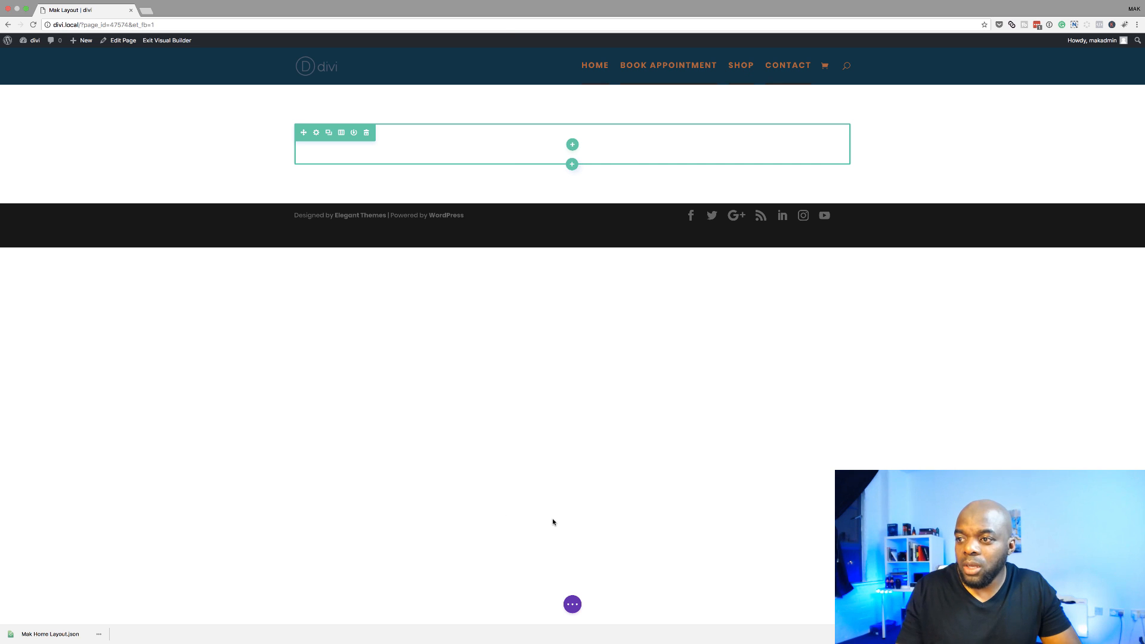
mouse_move(572, 605)
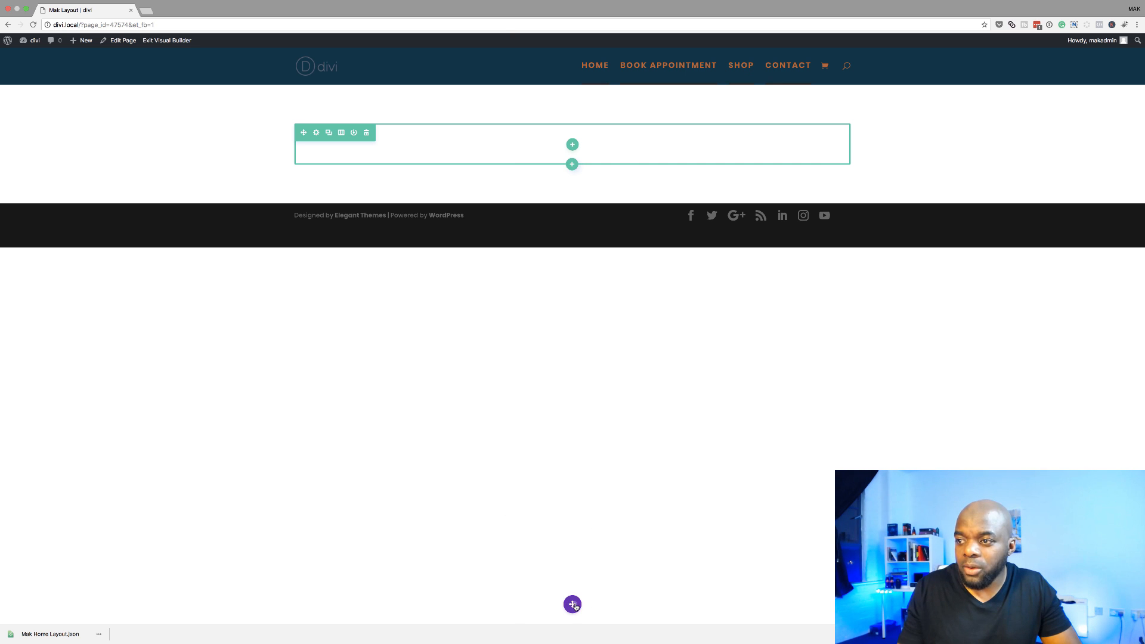
Import 'Mak Home Layout.json' from Downloads through the Portability Import tab
click(572, 605)
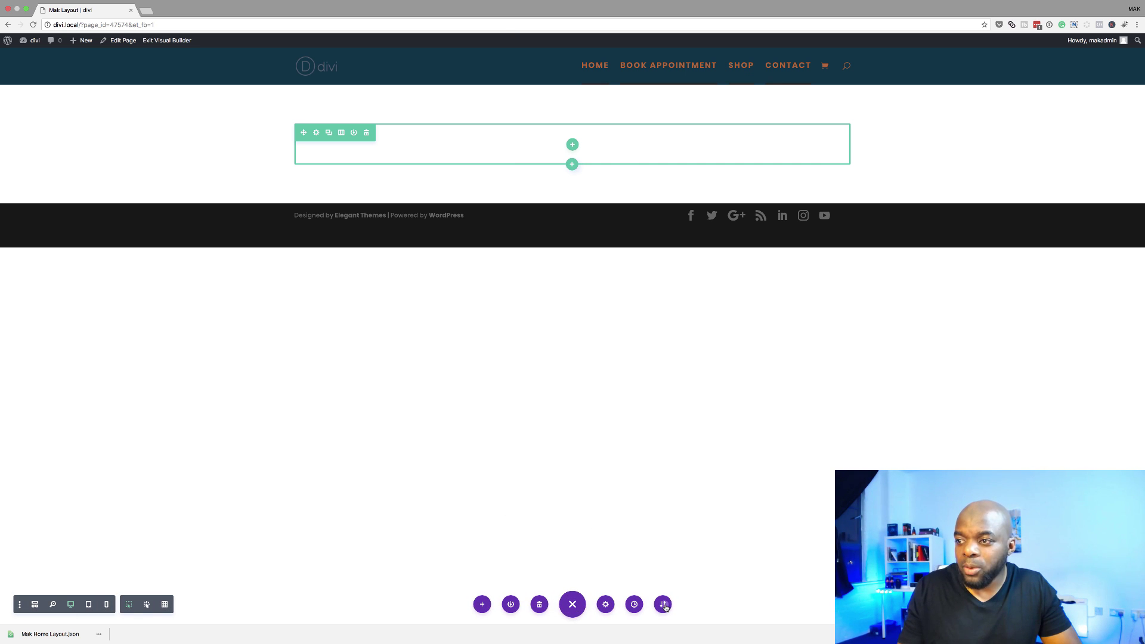
click(663, 604)
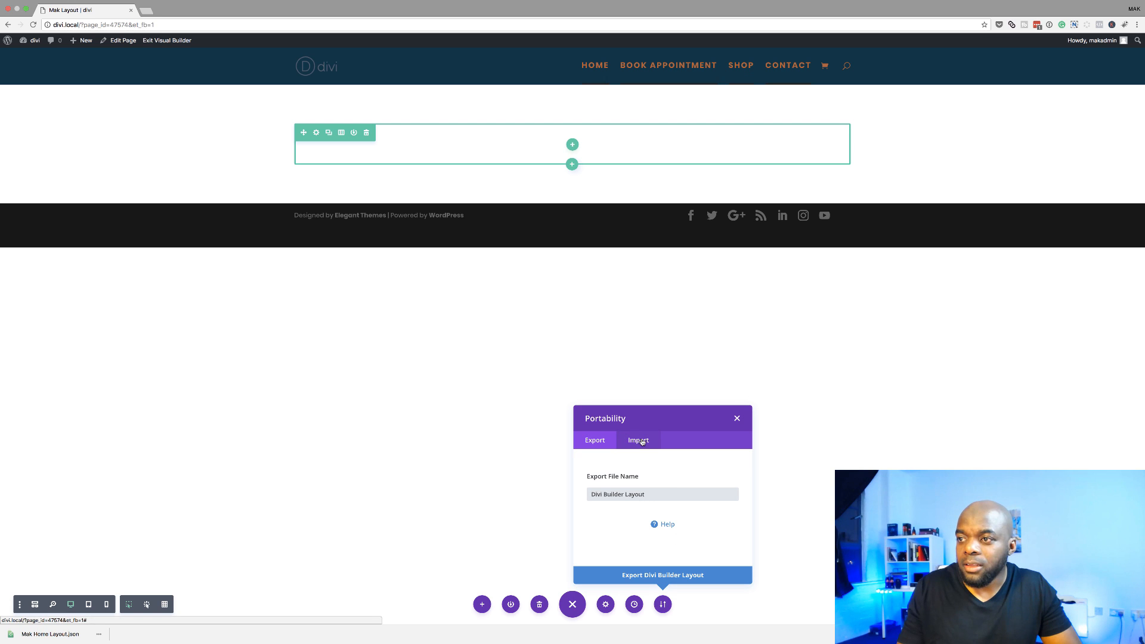
click(638, 440)
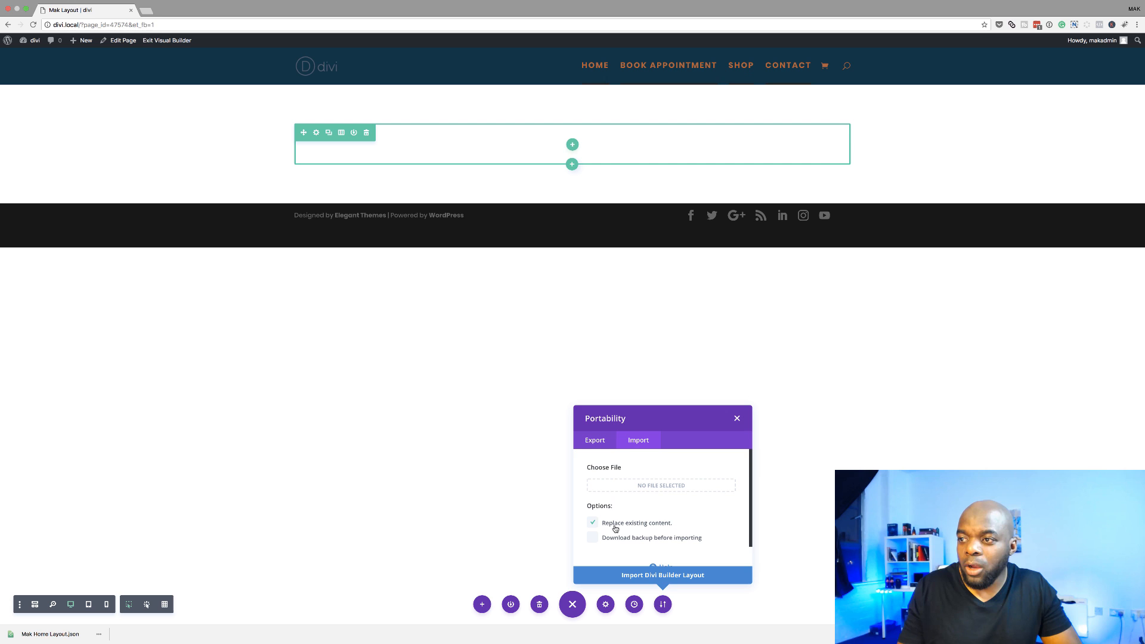
mouse_move(344, 218)
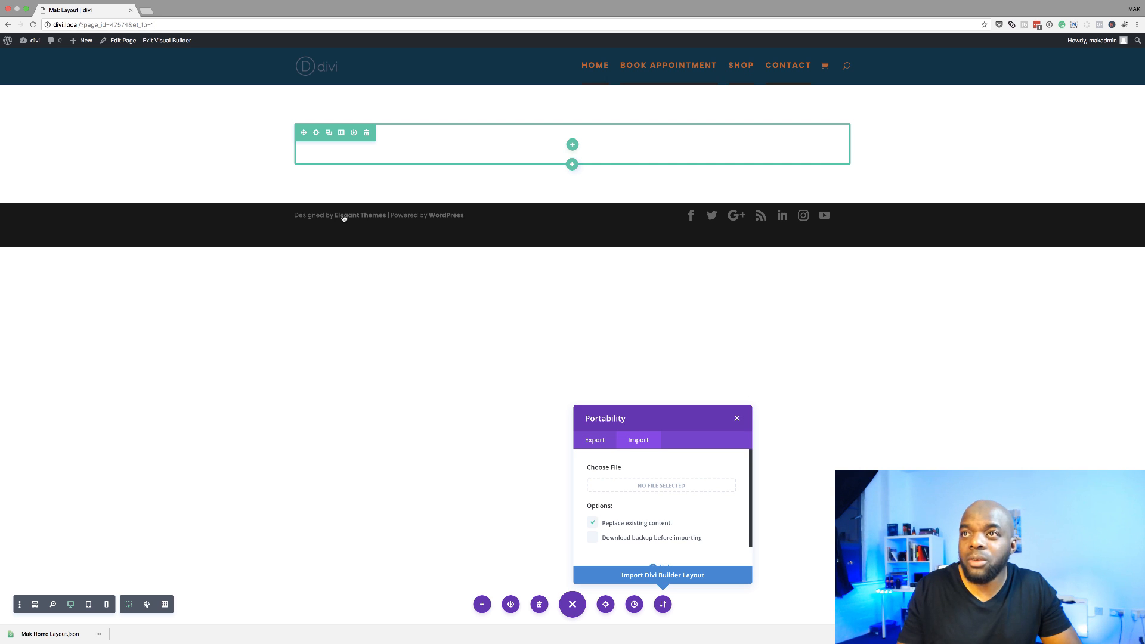
mouse_move(263, 115)
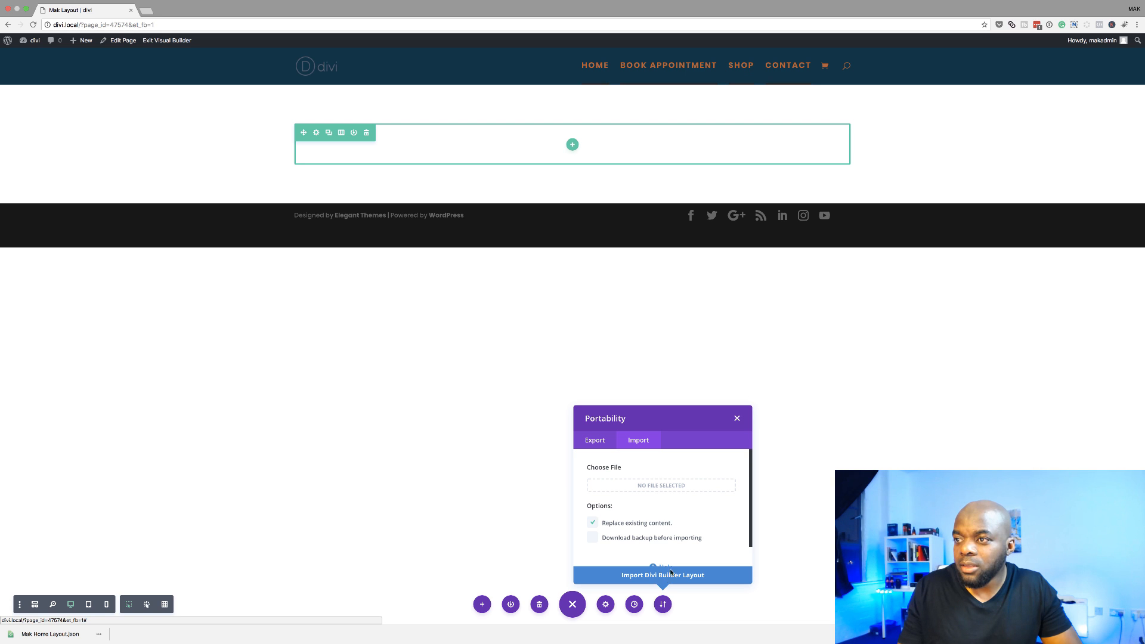
click(660, 485)
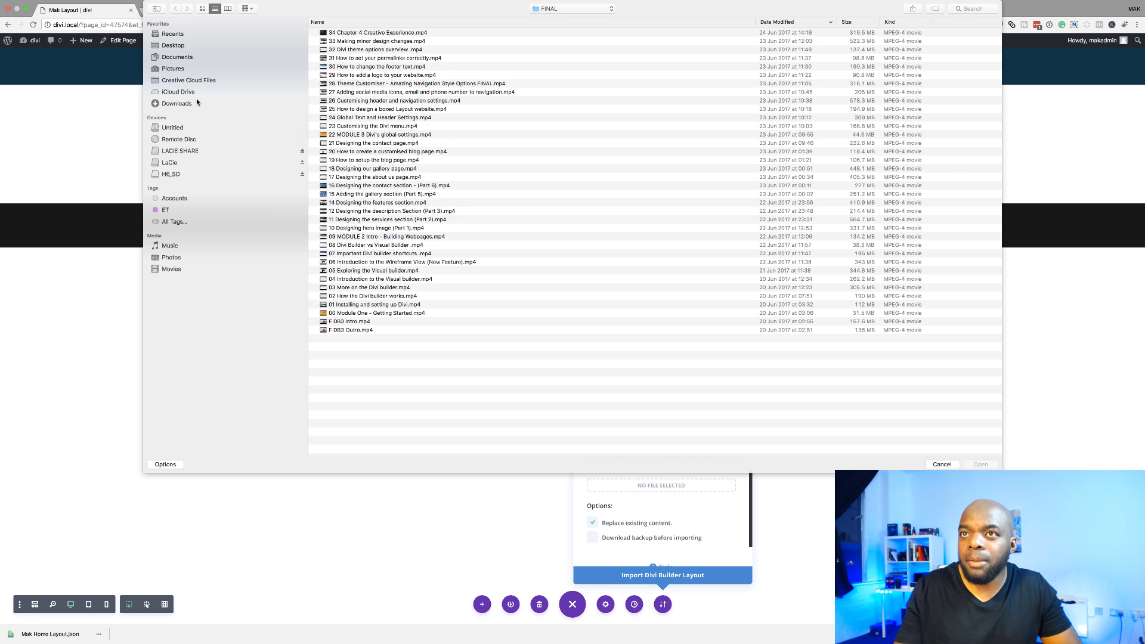
click(177, 103)
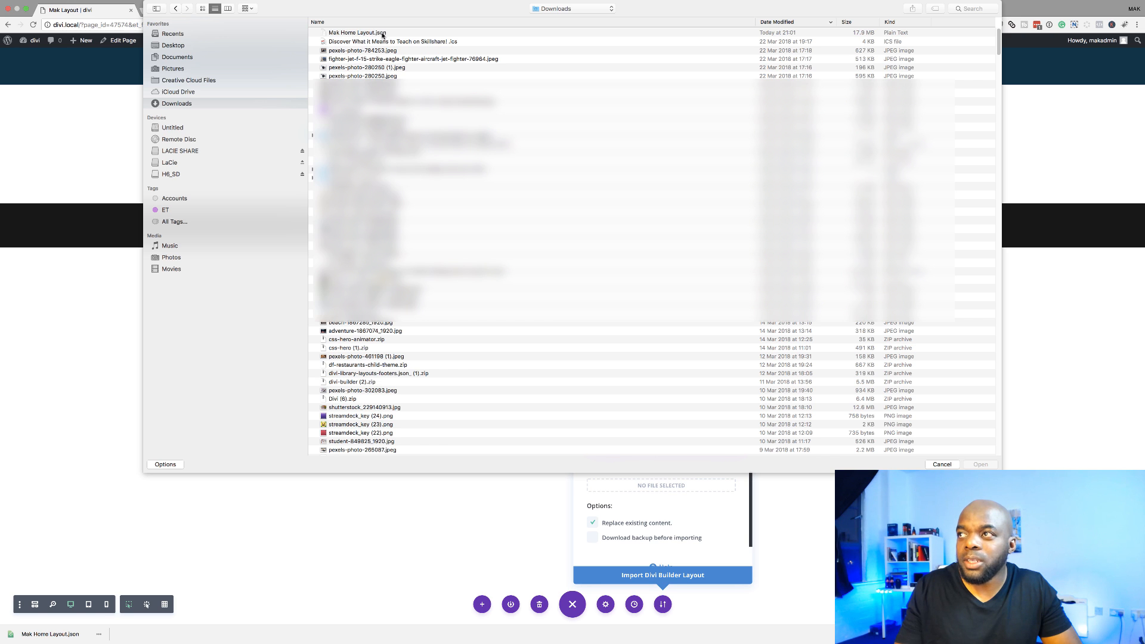
click(981, 464)
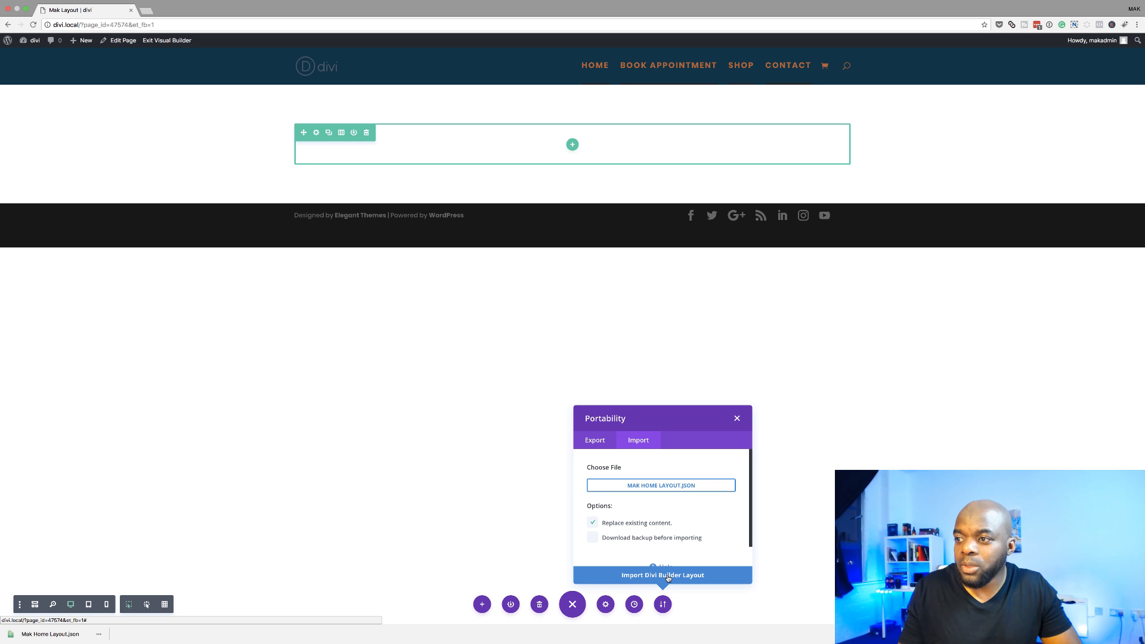
click(662, 575)
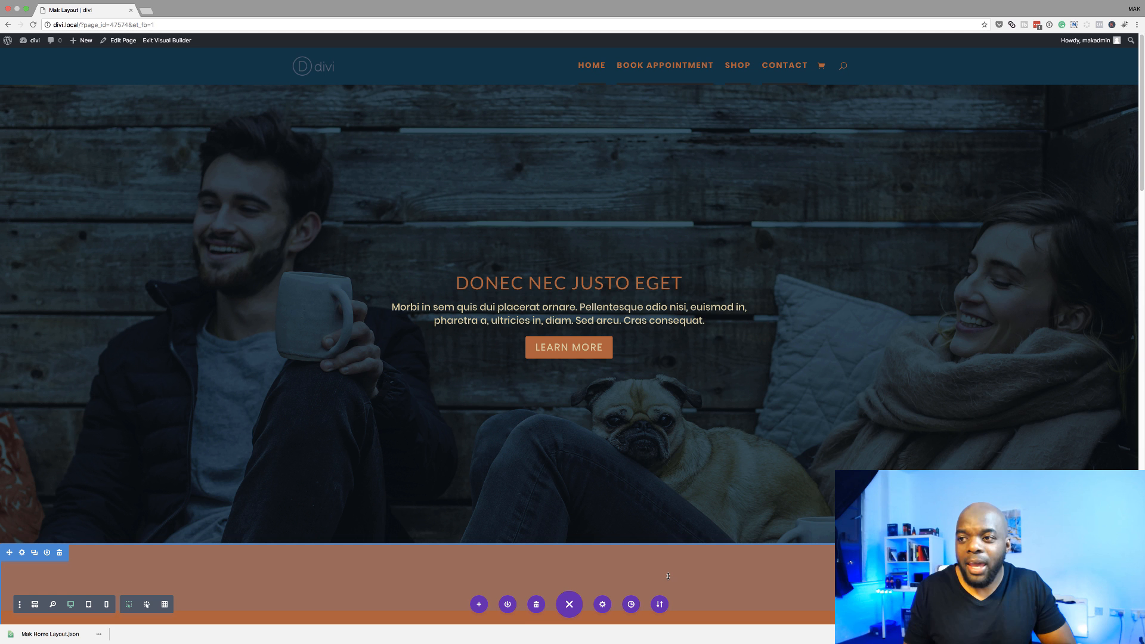
Scroll through the page to check the imported hero, Our Services and Video Promo sections
scroll(down, 3)
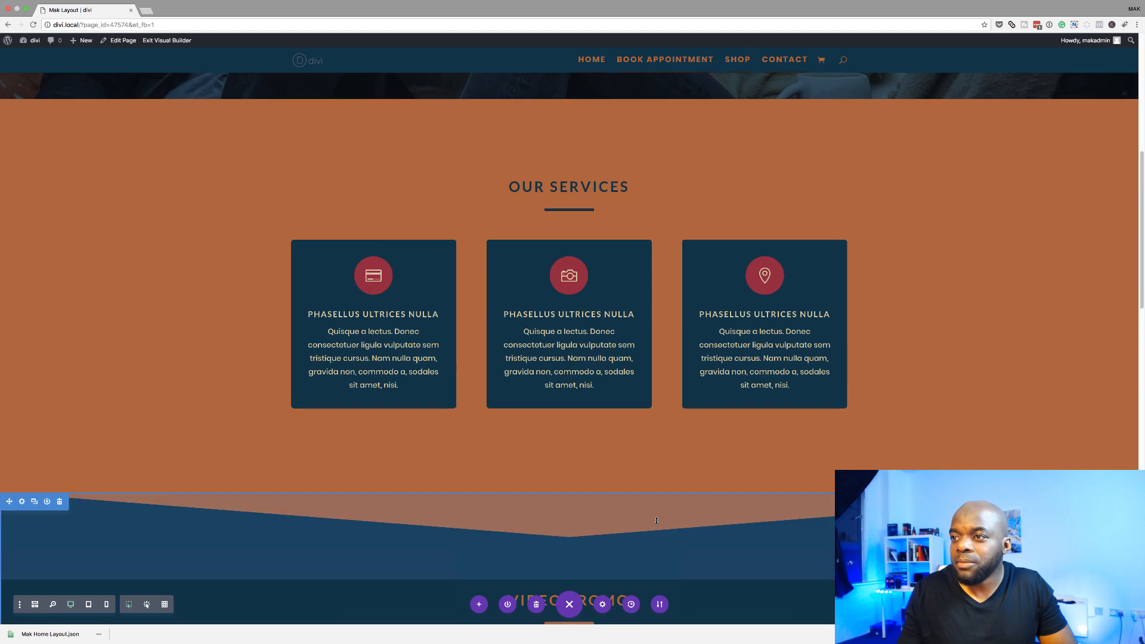
scroll(down, 3)
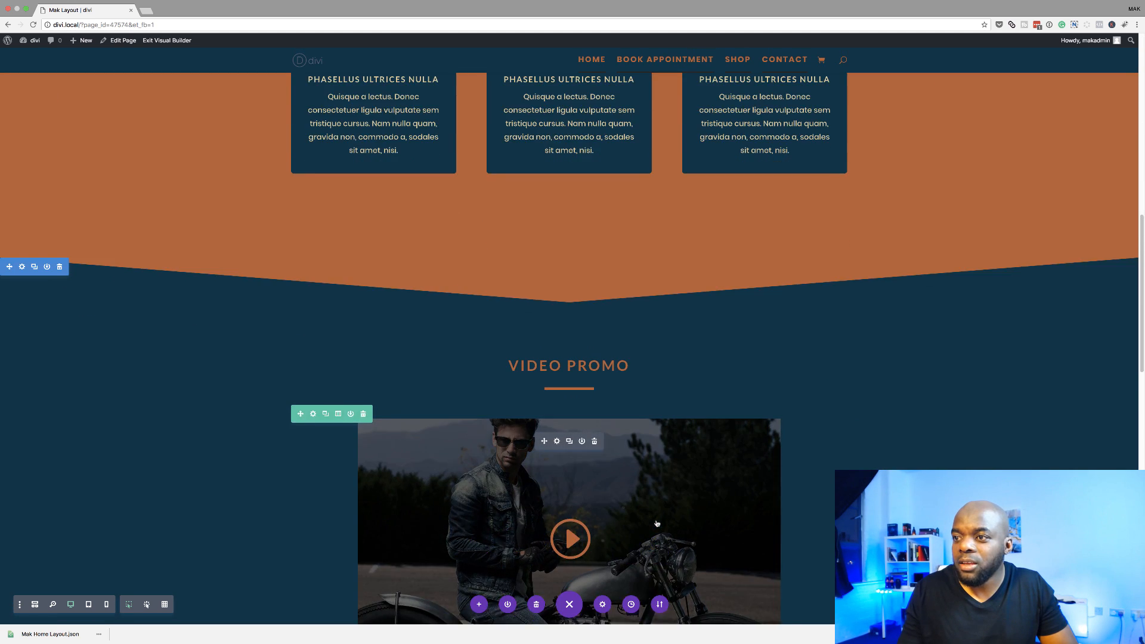
scroll(up, 3)
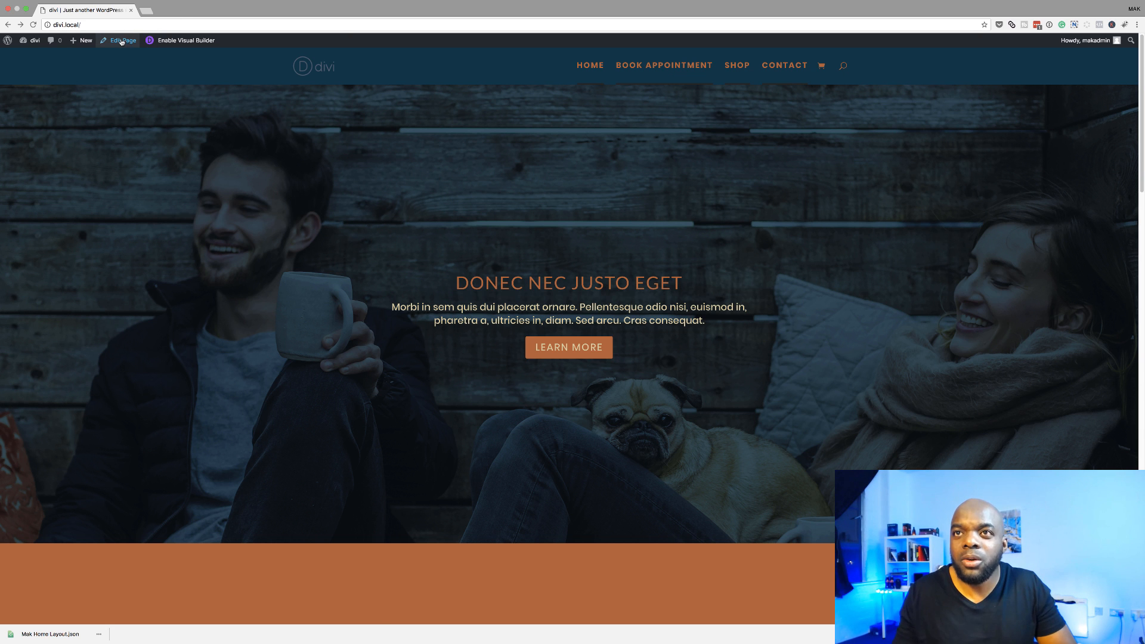
Save the whole page layout to the Divi Library as 'Mak Layout' from the backend editor
click(122, 40)
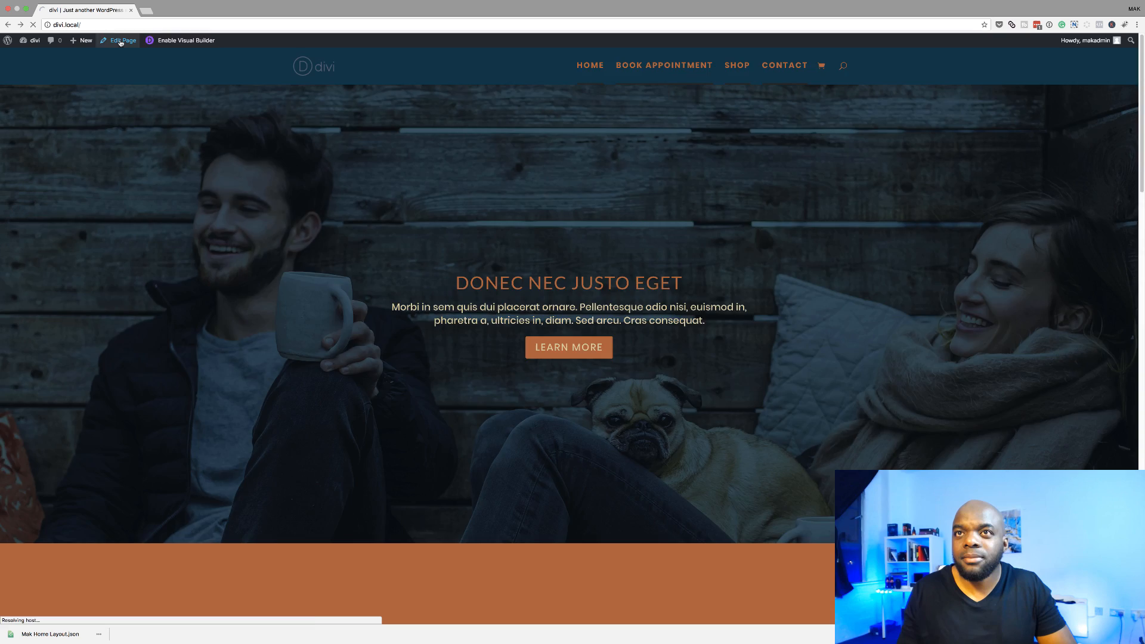
click(122, 40)
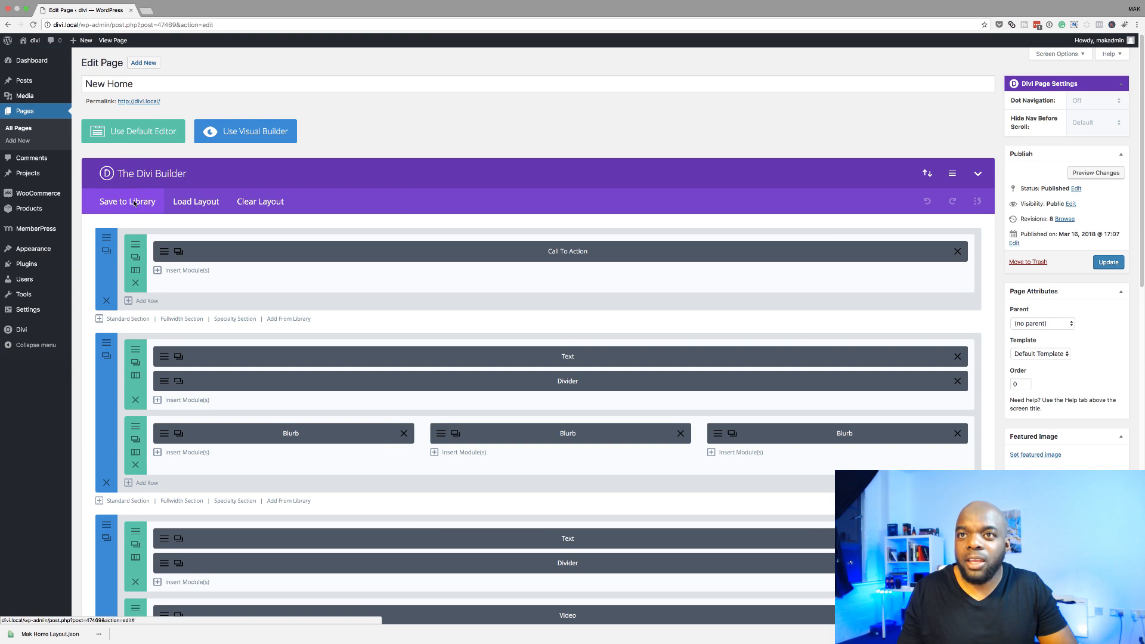
click(127, 201)
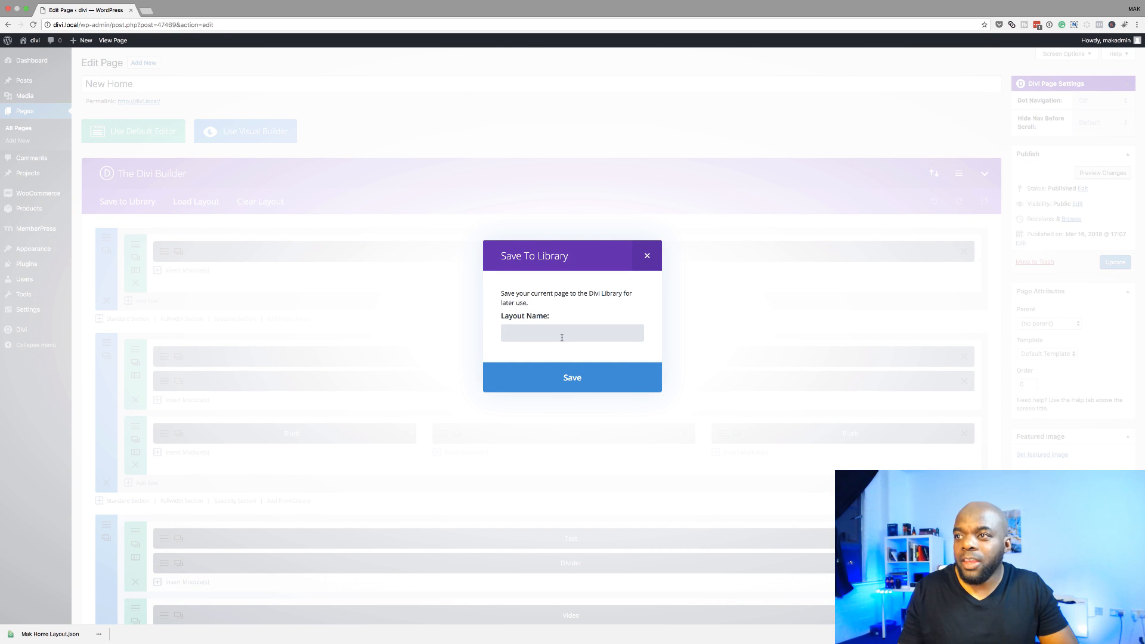
text(Mak Layout)
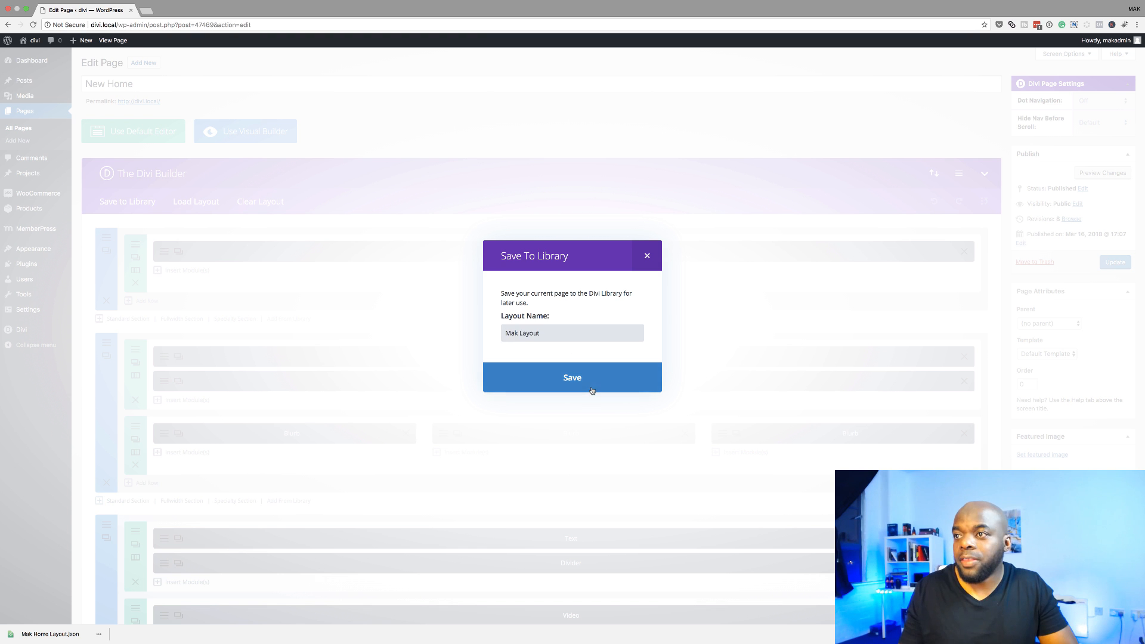
click(572, 378)
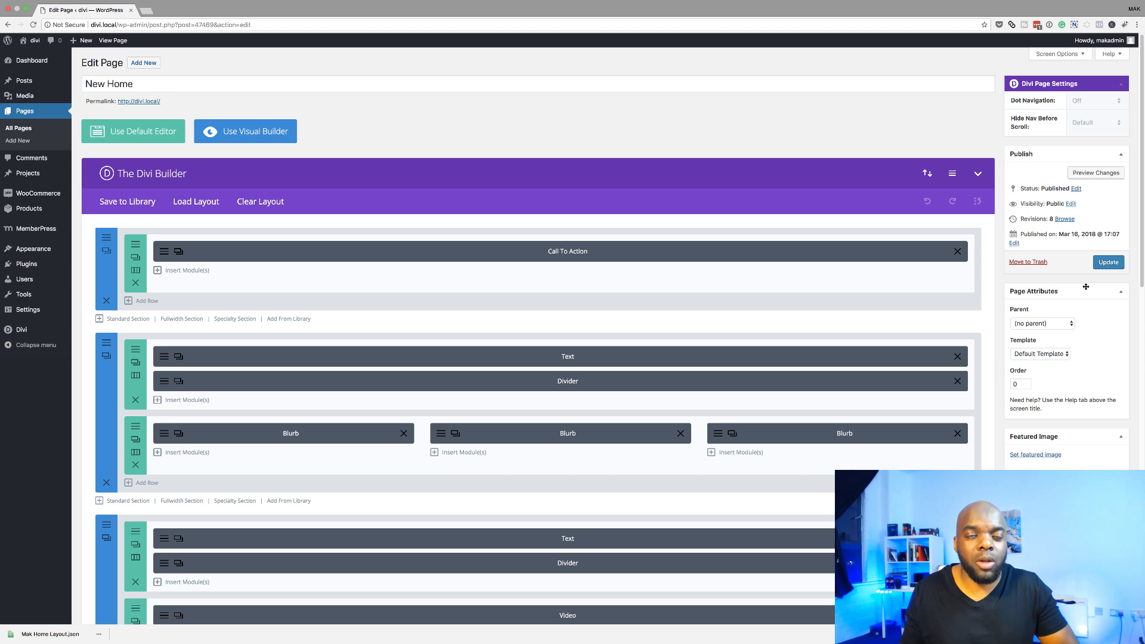
mouse_move(21, 330)
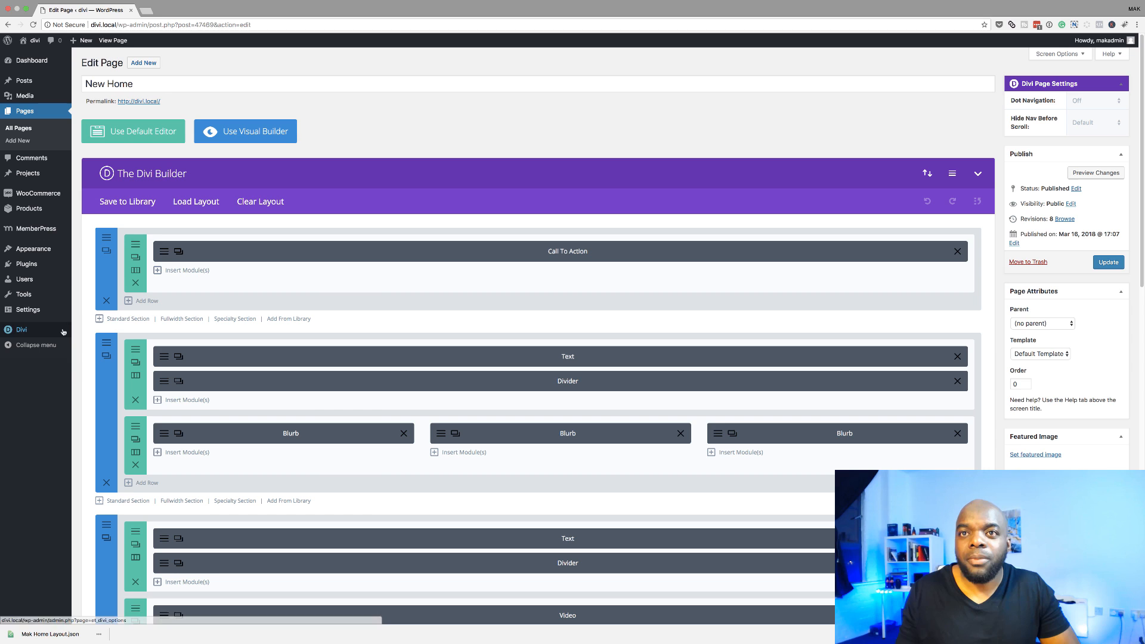
mouse_move(57, 392)
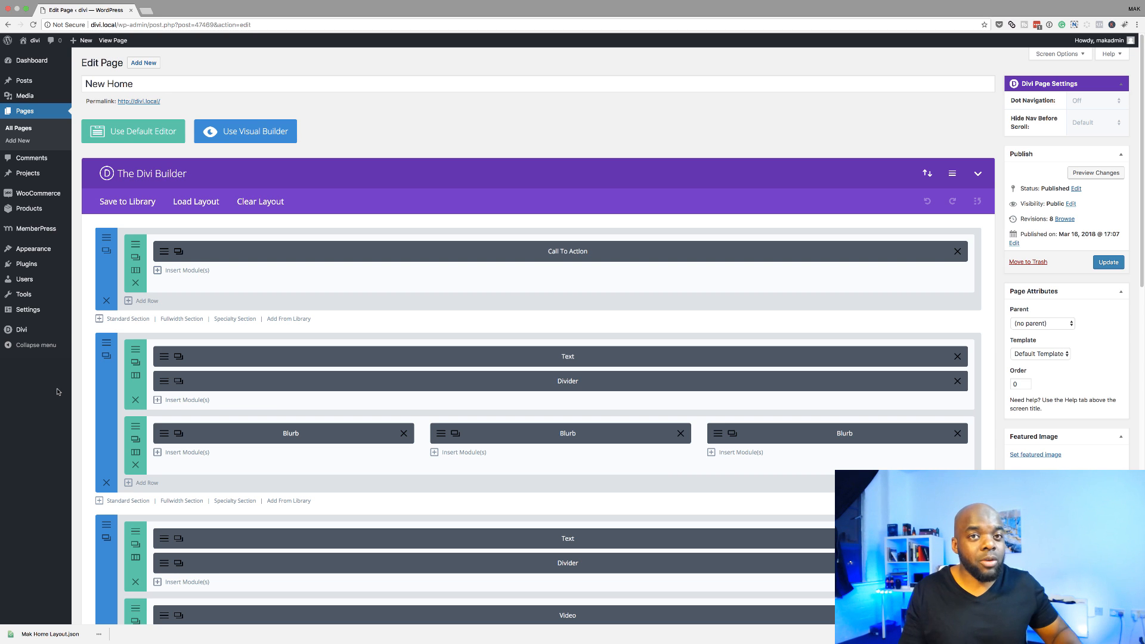
mouse_move(346, 325)
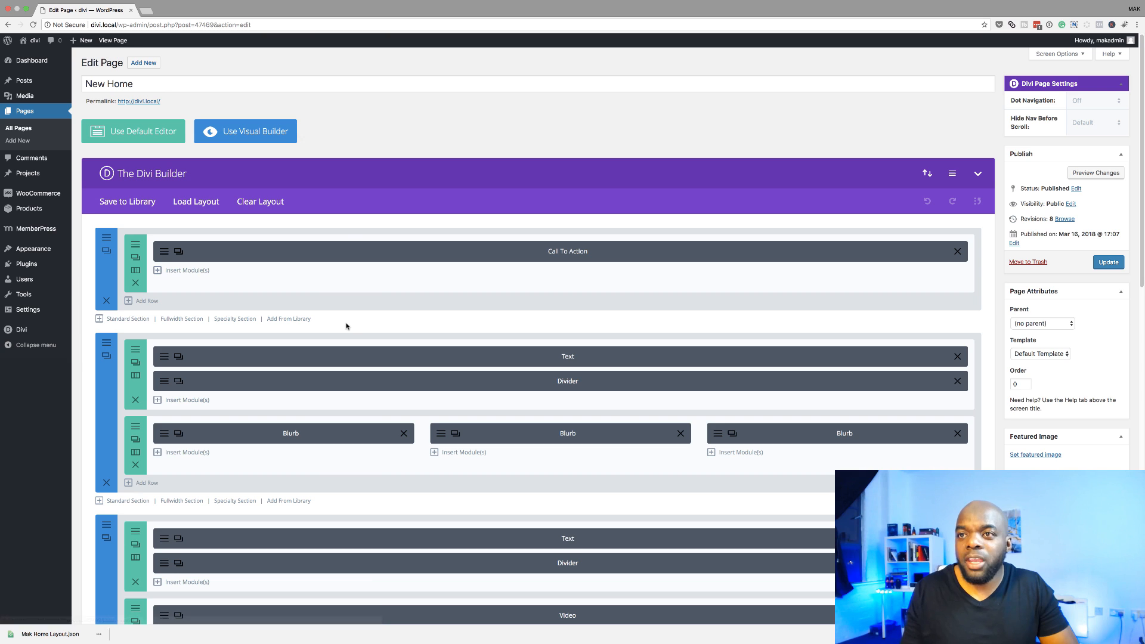
mouse_move(288, 319)
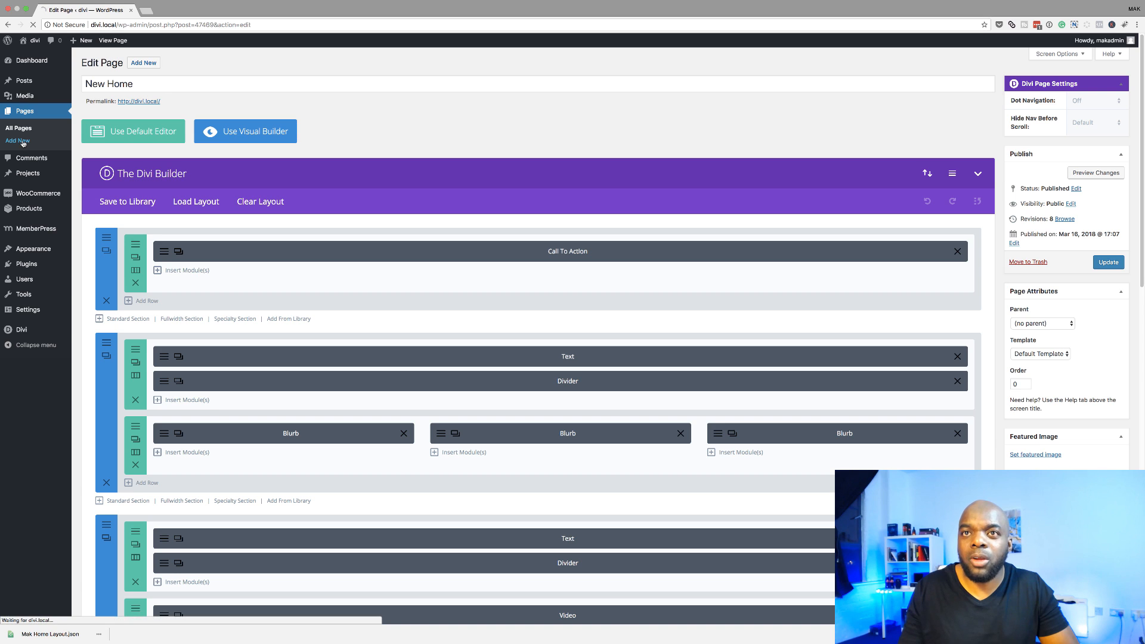
Add a new page titled 'new layout' and enable the Divi Builder on it
click(17, 140)
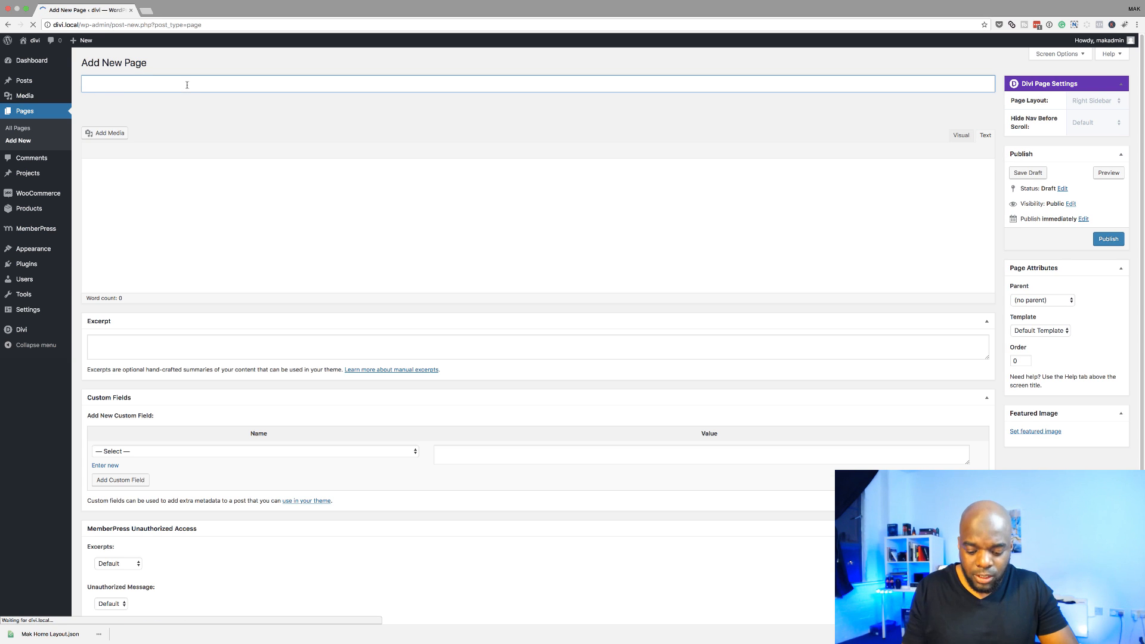
text(new)
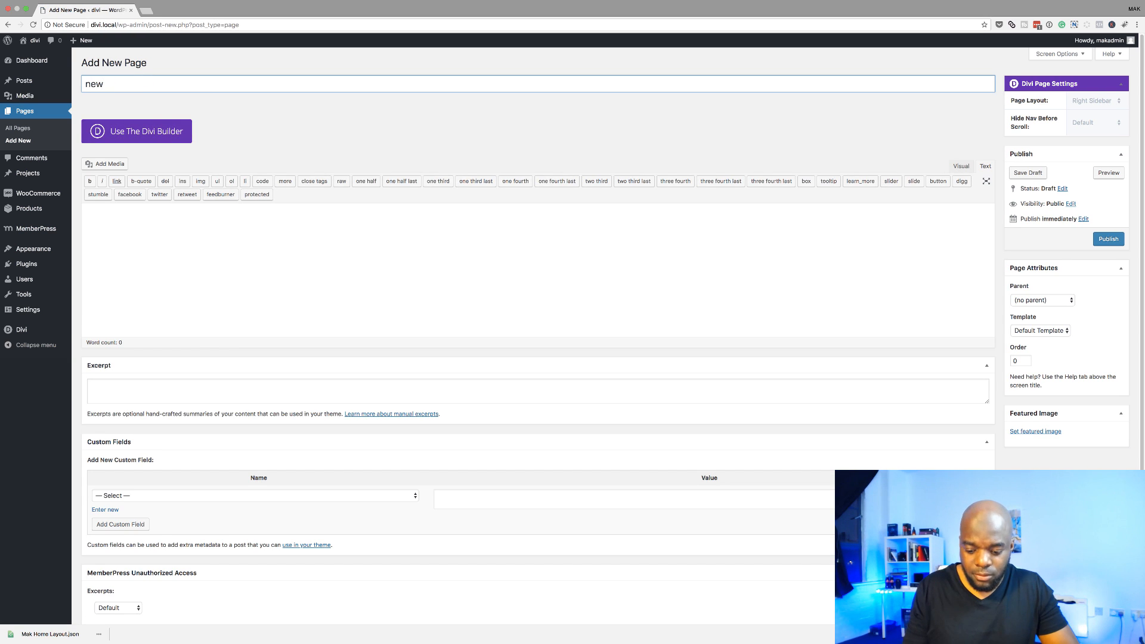
text(layout)
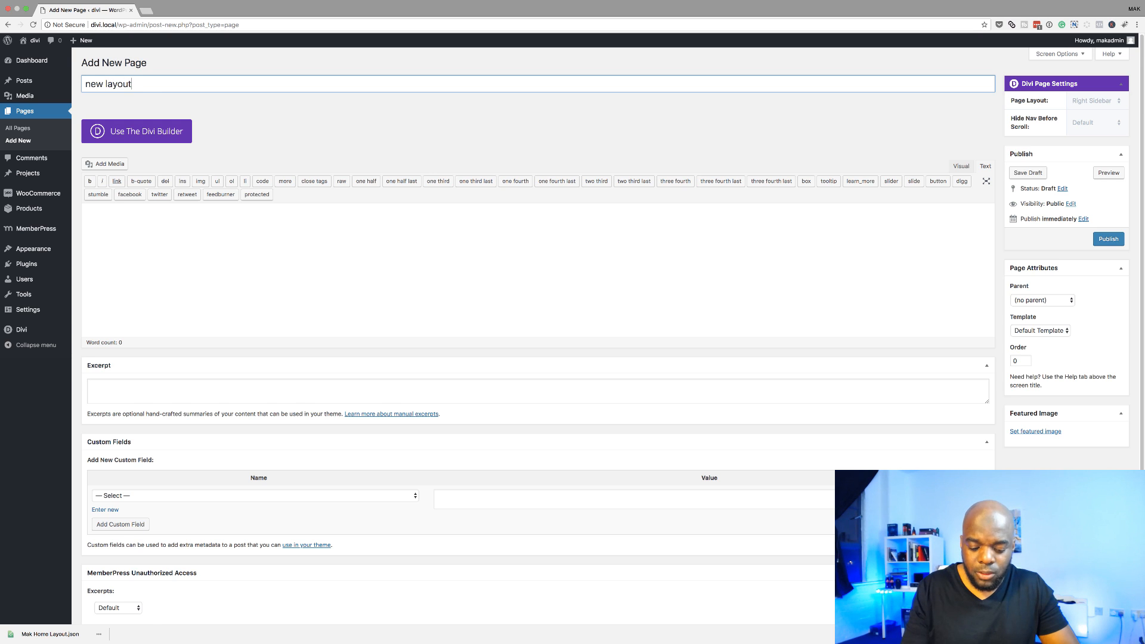
click(136, 131)
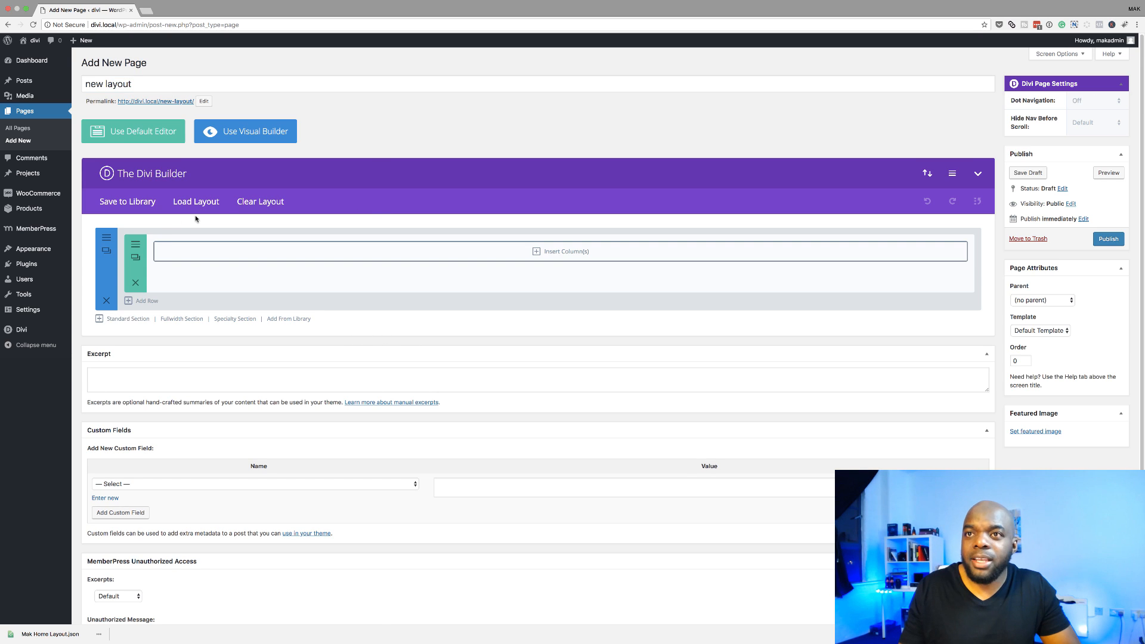
Open Load Layout on the Your Saved Layouts tab, listing 12 layouts including Mak Layout
click(196, 201)
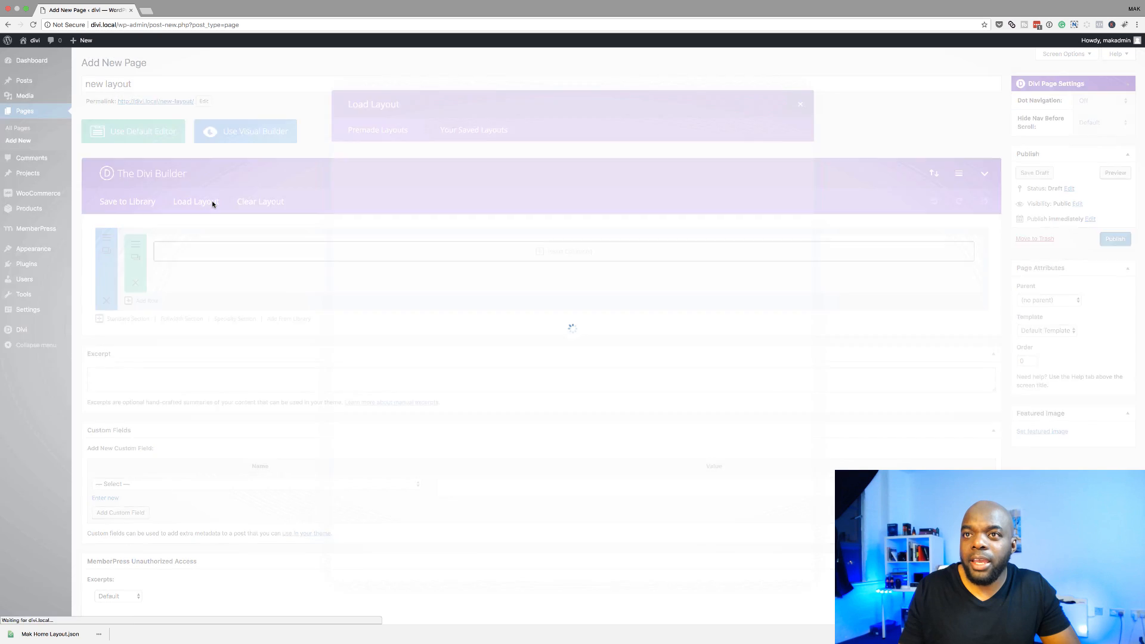
click(195, 201)
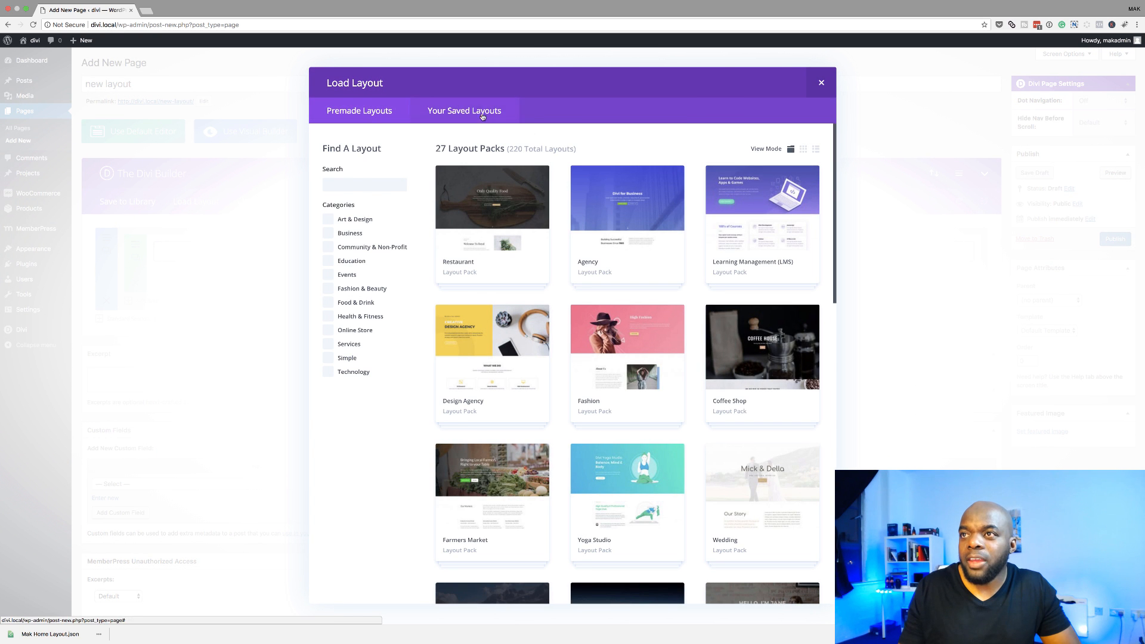
click(465, 110)
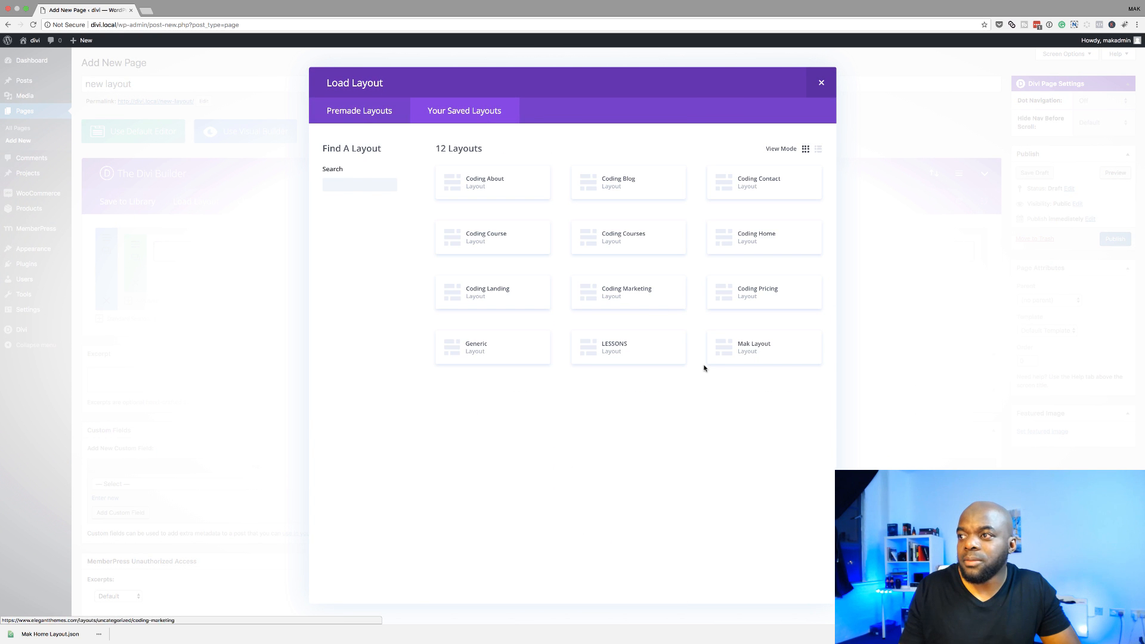
mouse_move(765, 347)
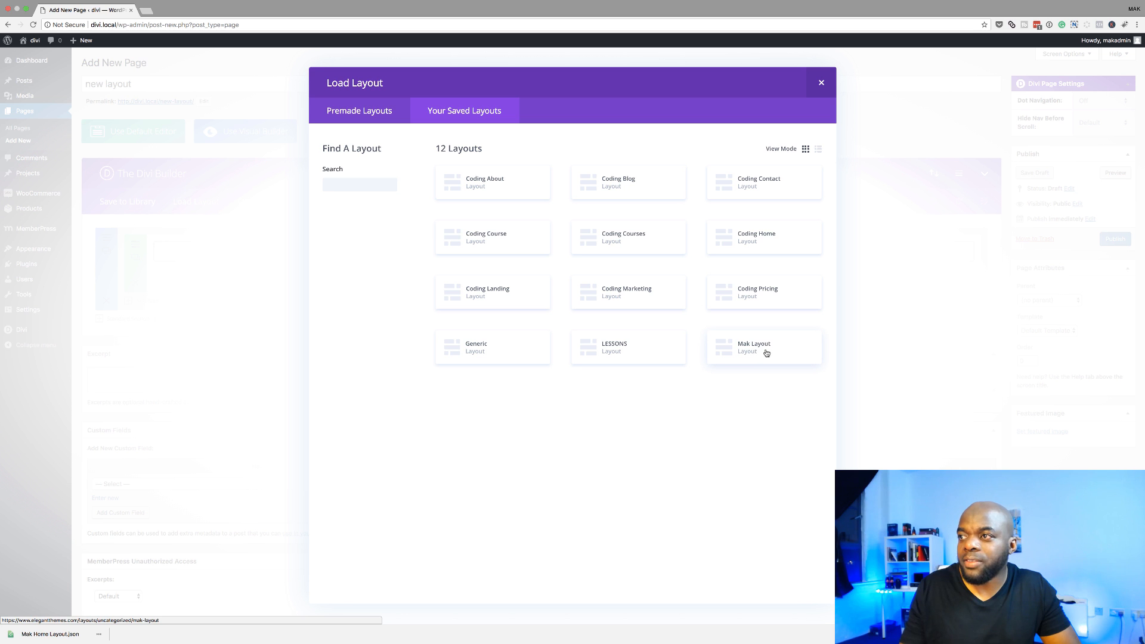
mouse_move(764, 347)
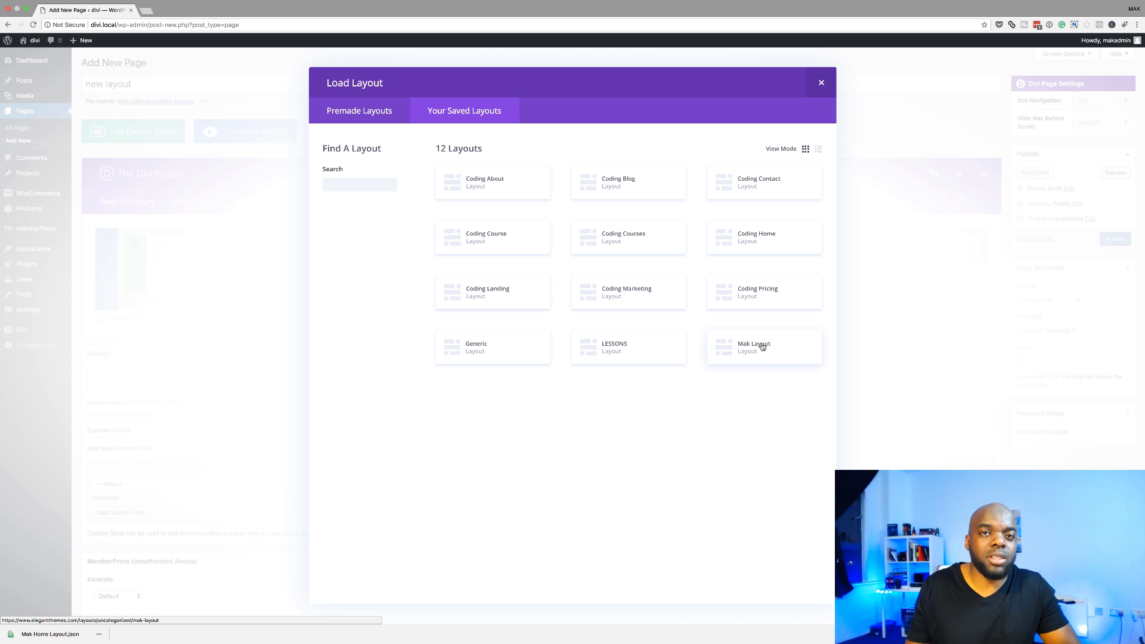